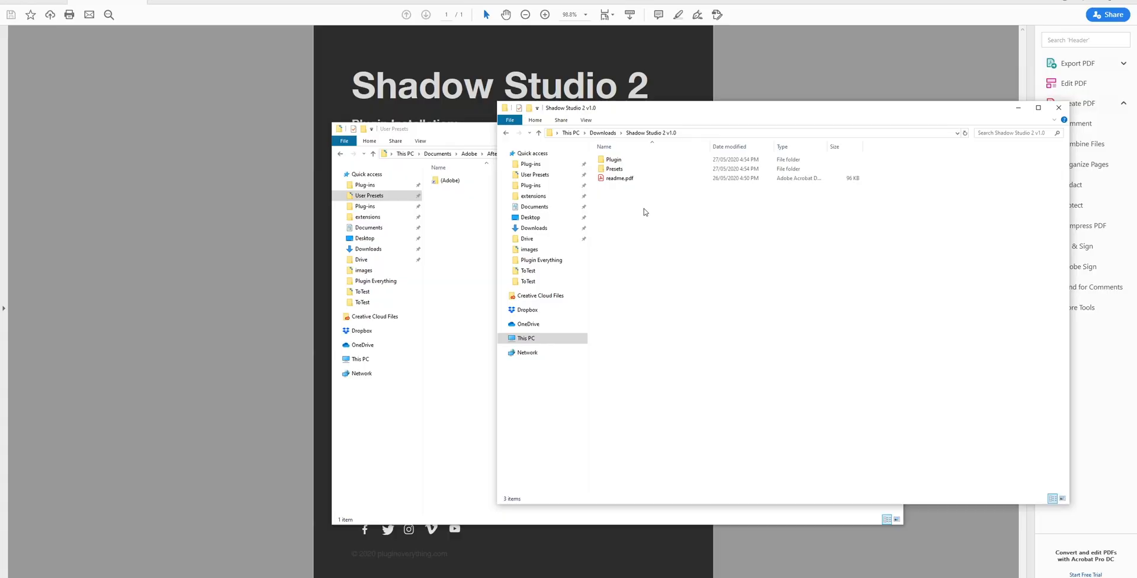
mouse_move(683, 255)
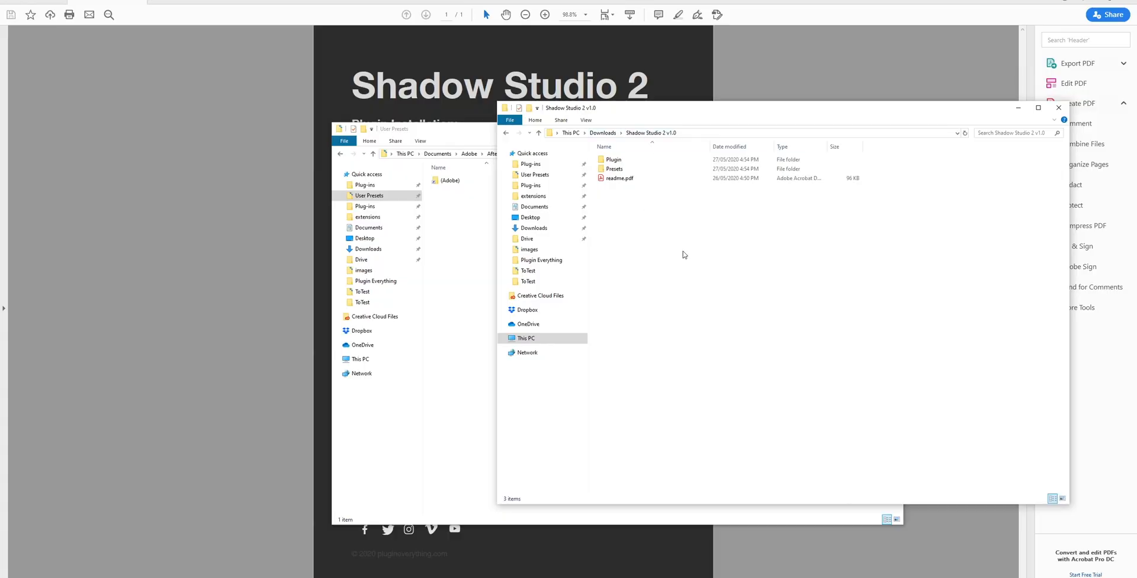
- Bring the Shadow Studio 2 readme.pdf in Acrobat Reader to the front
left_click(615, 169)
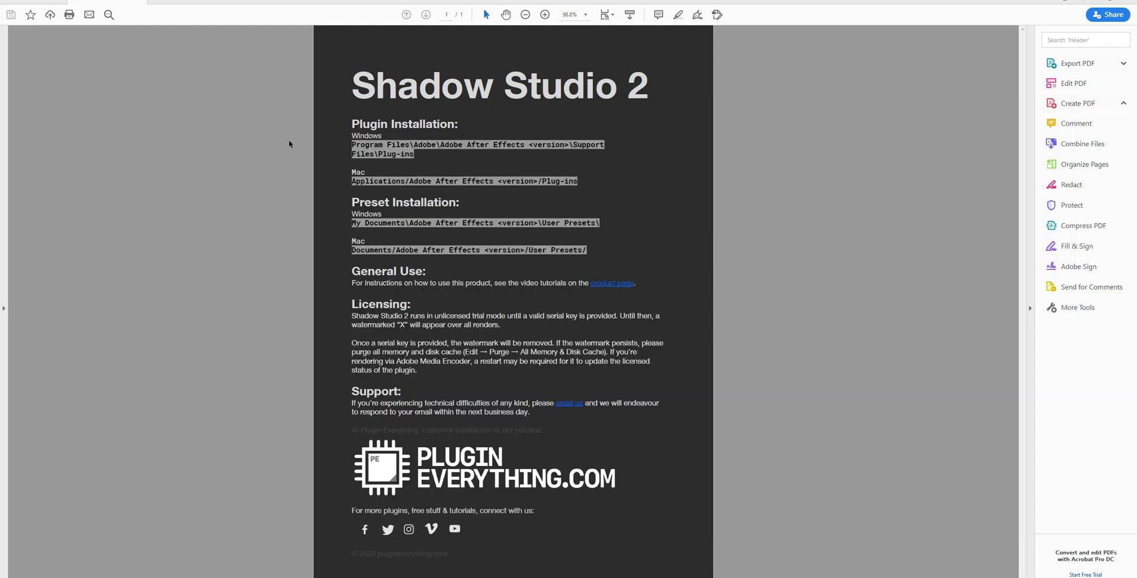
mouse_move(566, 271)
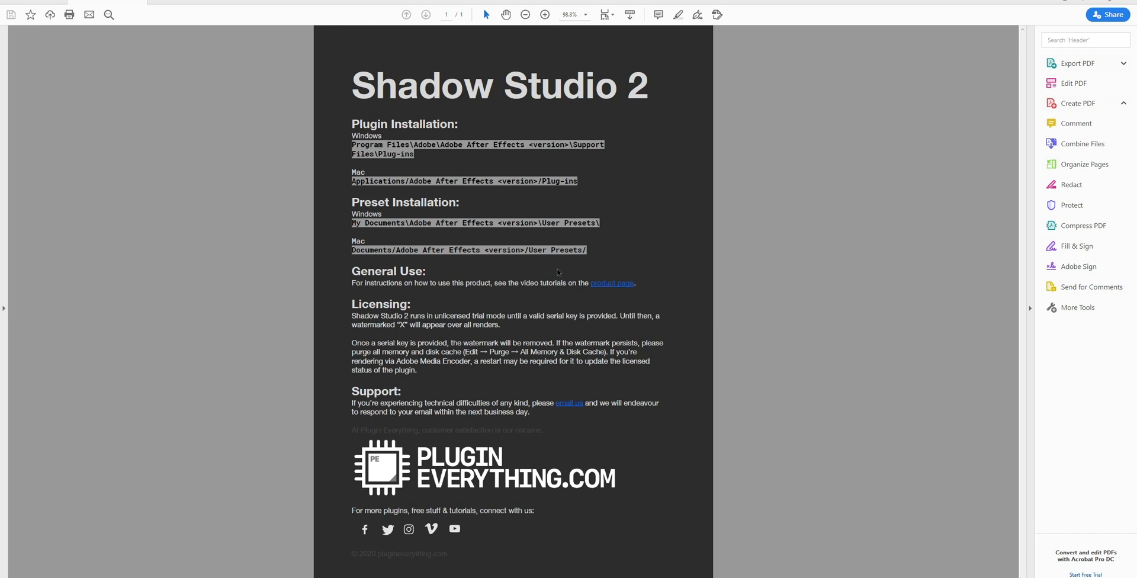
mouse_move(569, 421)
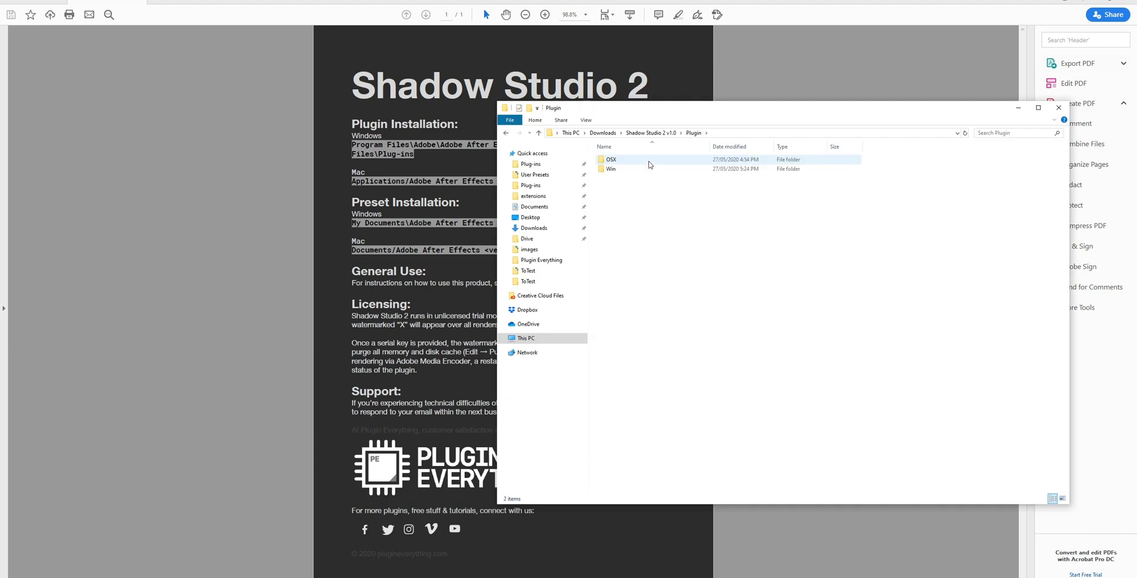
- Copy the four SS2 .ffx presets from the Win folder into After Effects CC 2019 User Presets
double_click(612, 168)
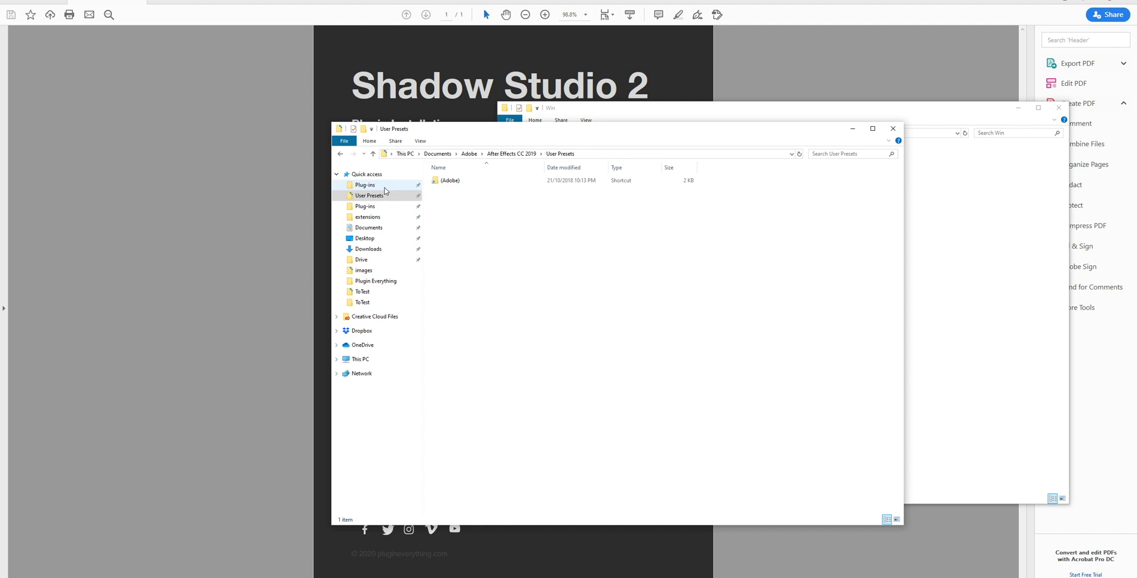
left_click(366, 185)
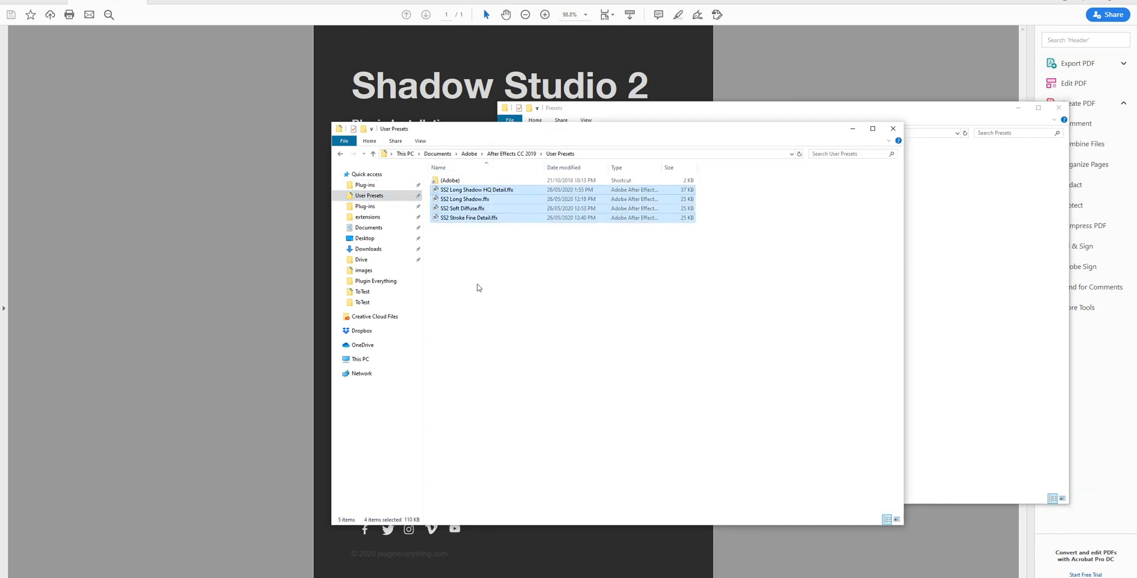
left_click(478, 290)
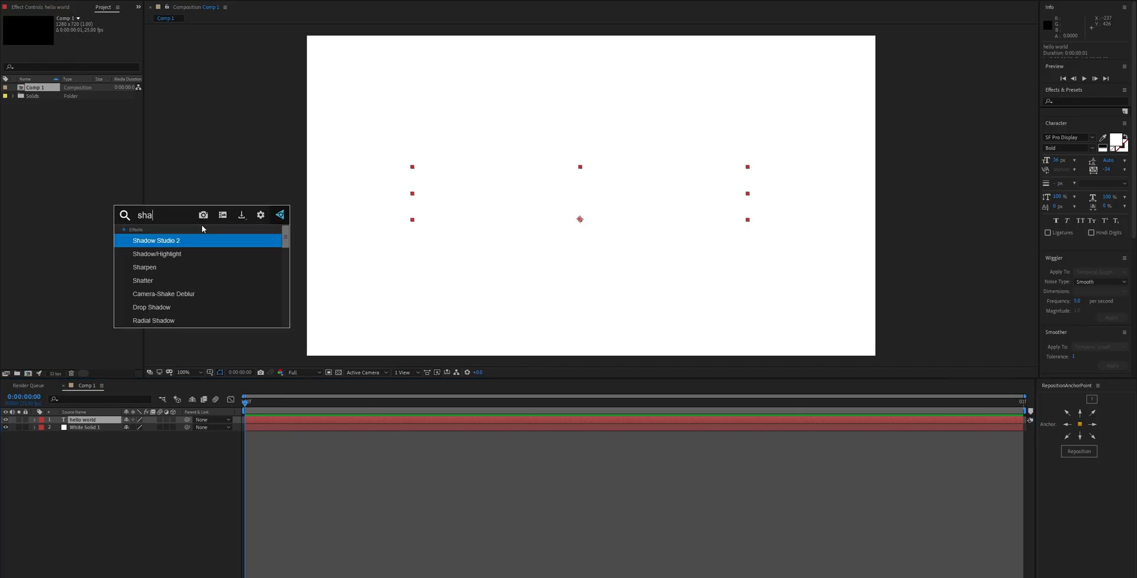
- Apply Shadow Studio 2 to the text layer and register its license key under Licensing
double_click(155, 240)
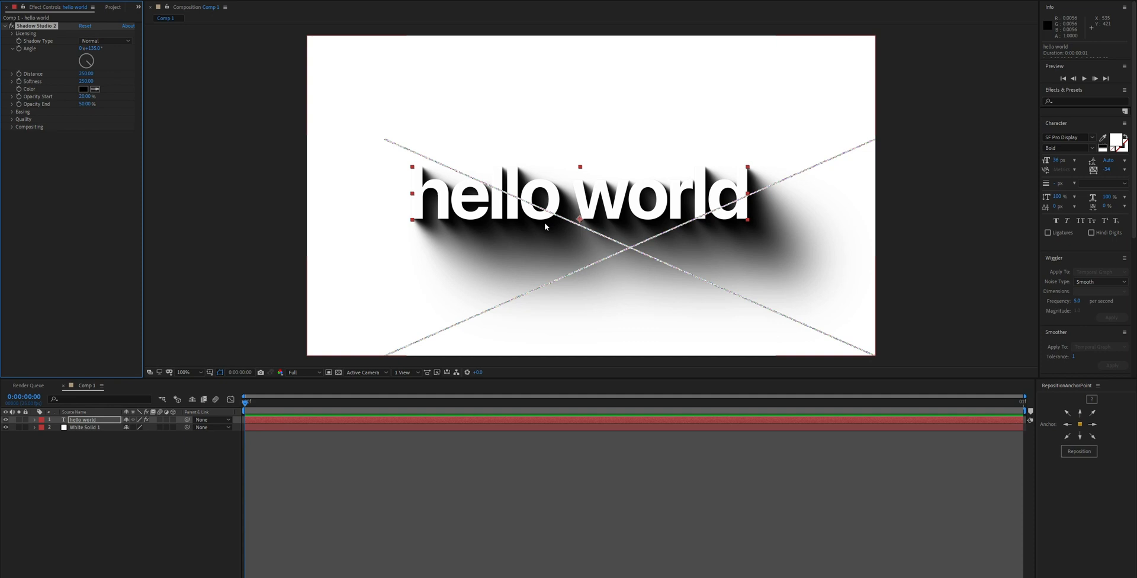
mouse_move(358, 332)
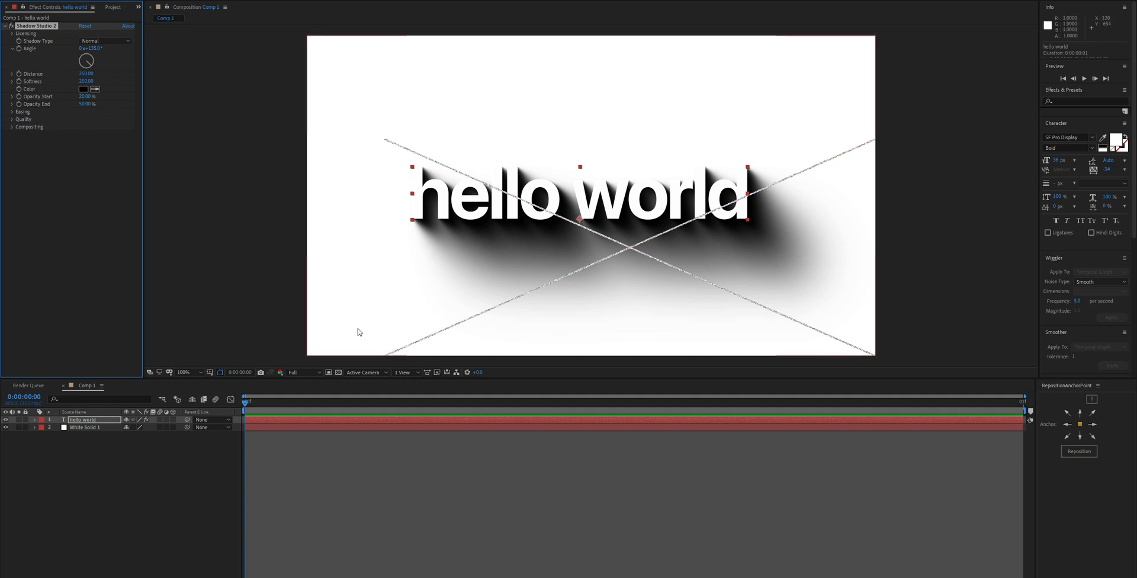
mouse_move(357, 271)
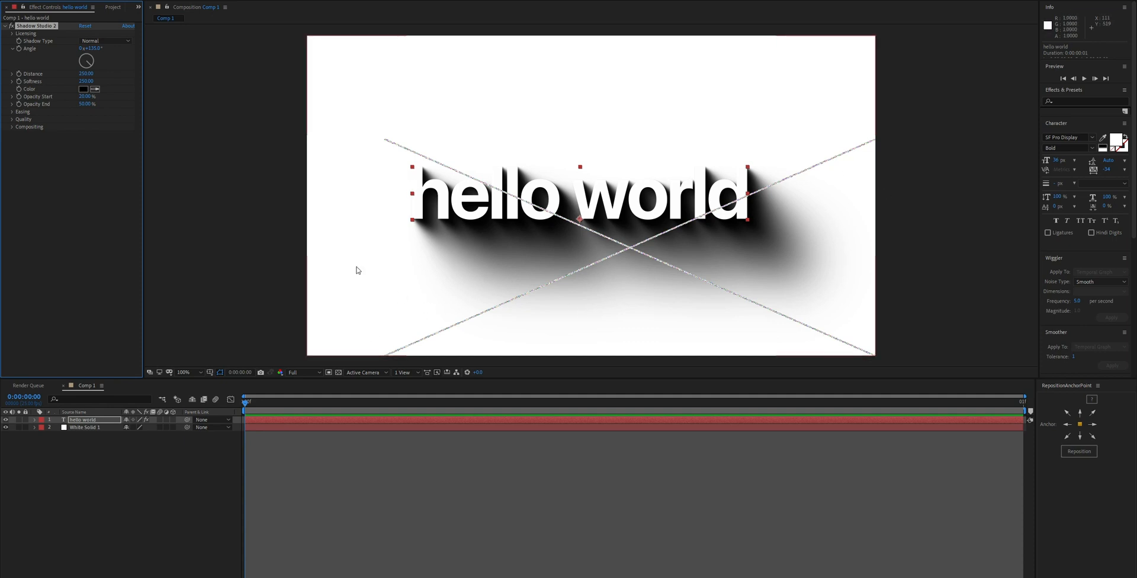
left_click(26, 33)
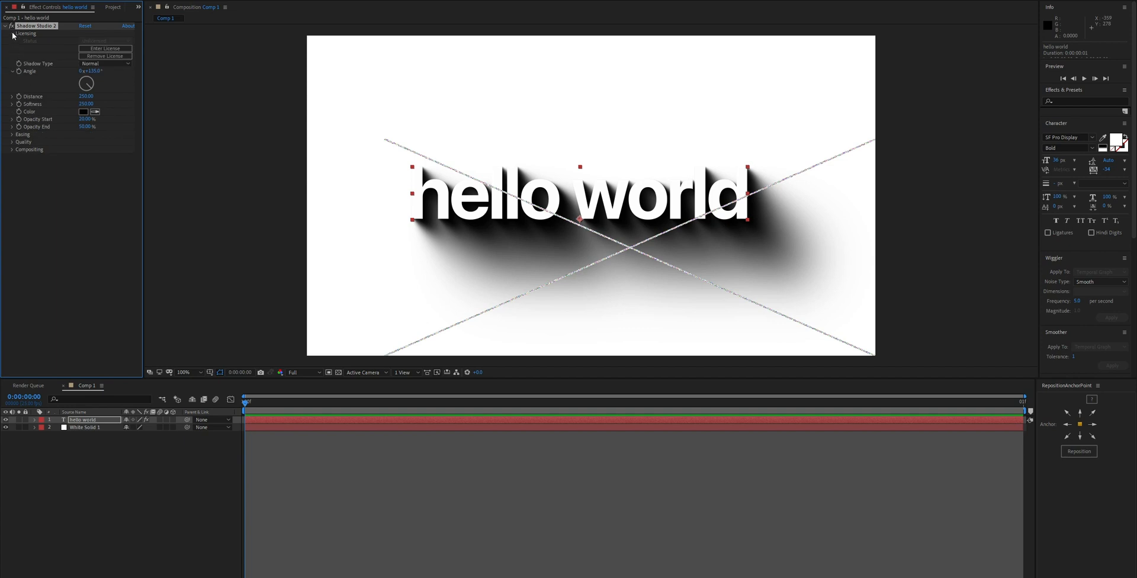
left_click(106, 47)
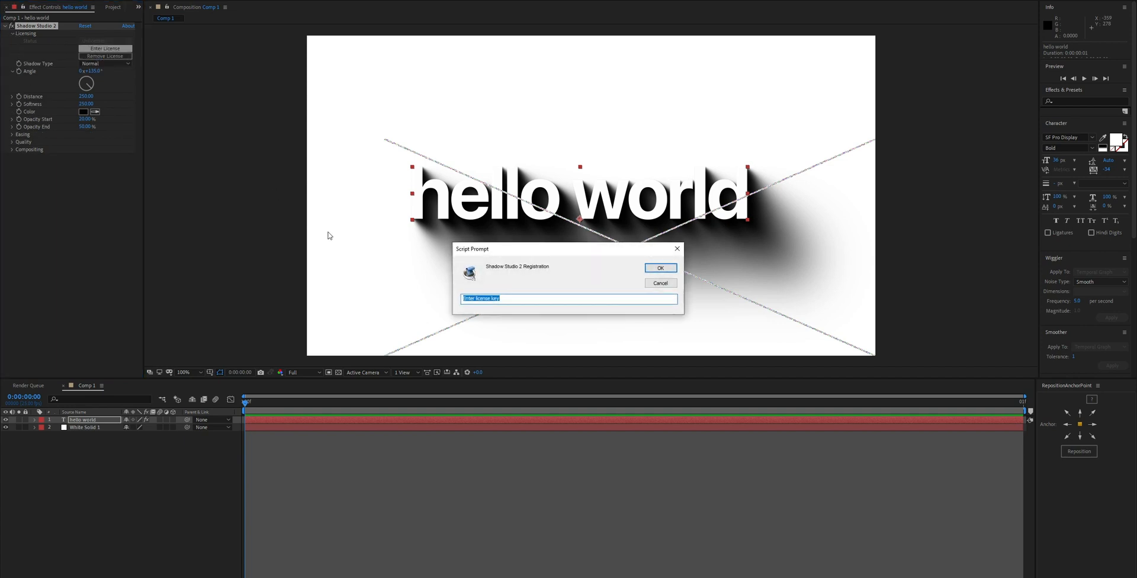
left_click(660, 268)
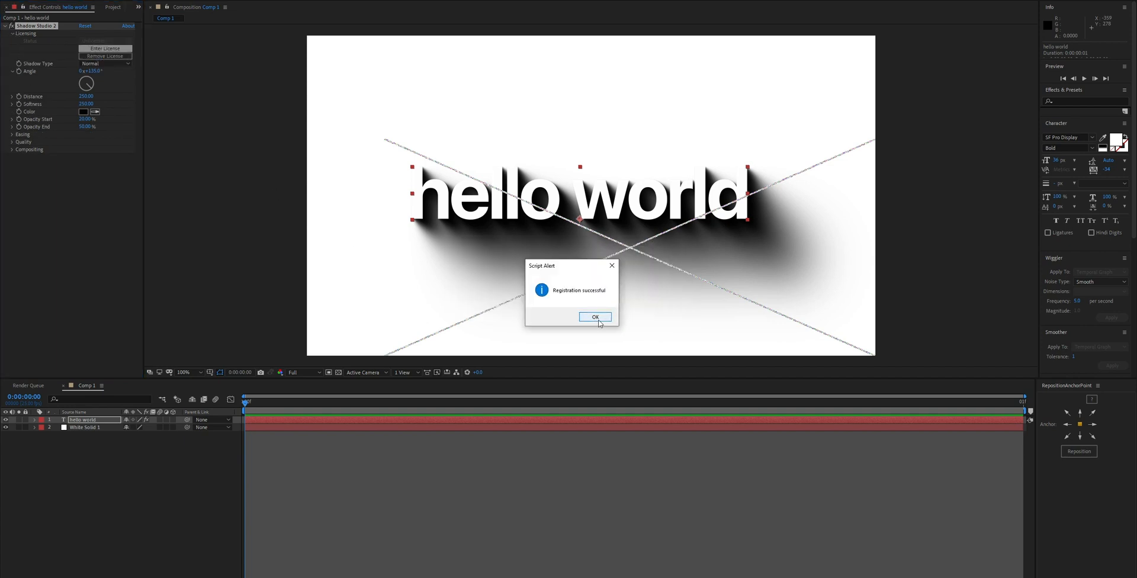
left_click(595, 317)
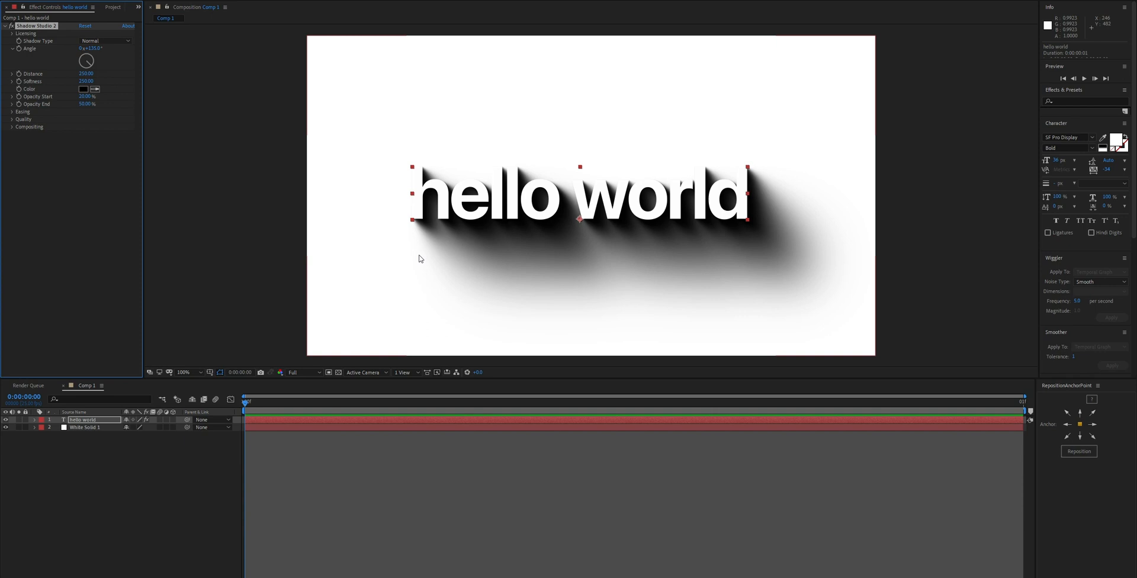
mouse_move(537, 260)
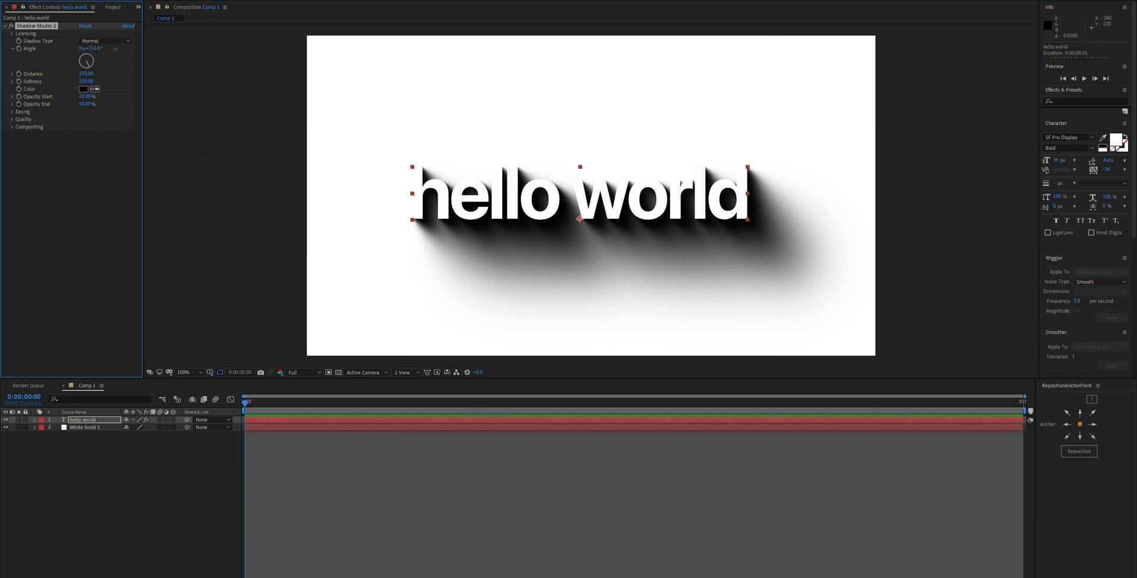
- Set the Shadow Studio 2 Shadow Type to Inner
left_click(104, 40)
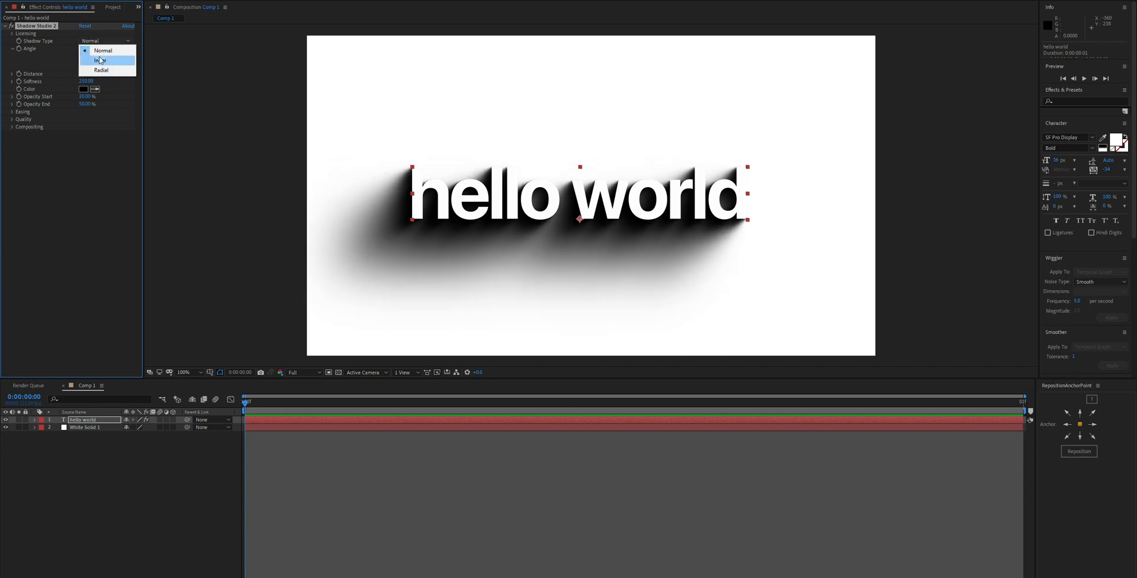
left_click(101, 60)
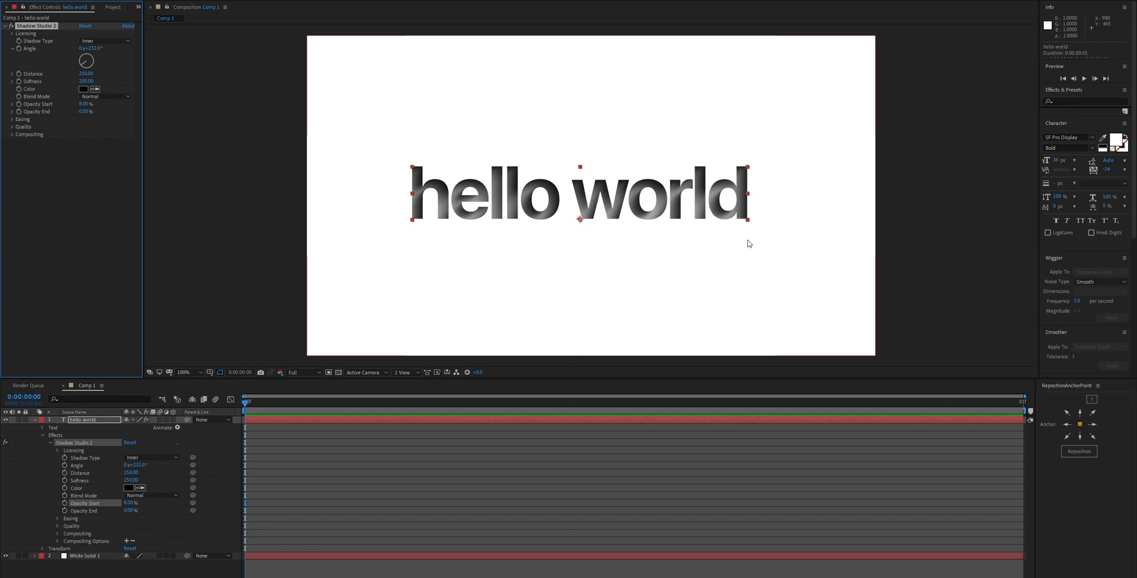
mouse_move(417, 177)
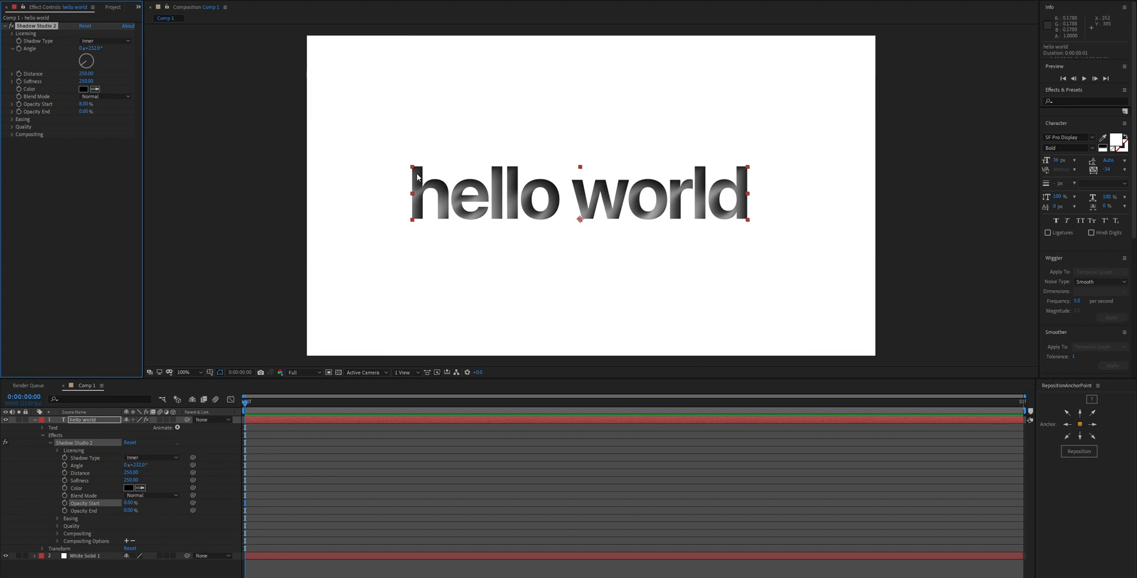
mouse_move(522, 214)
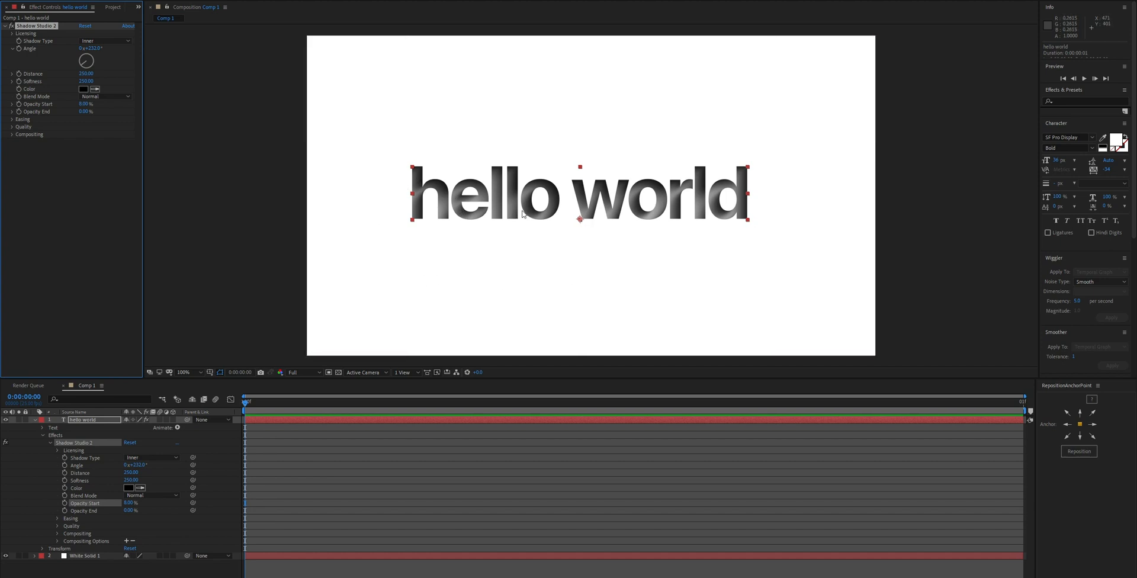
mouse_move(673, 211)
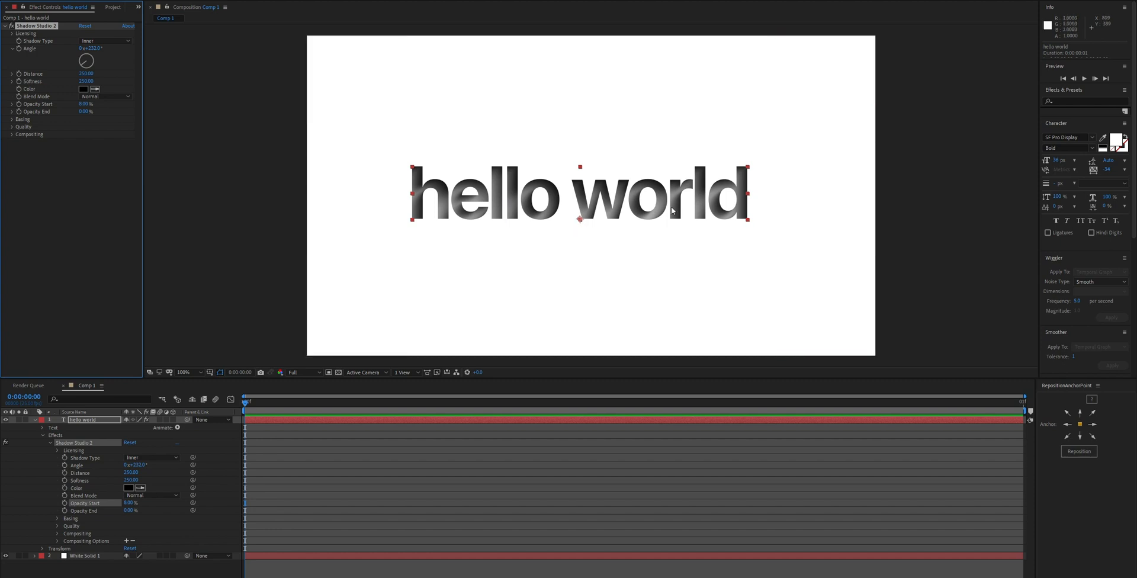
mouse_move(531, 218)
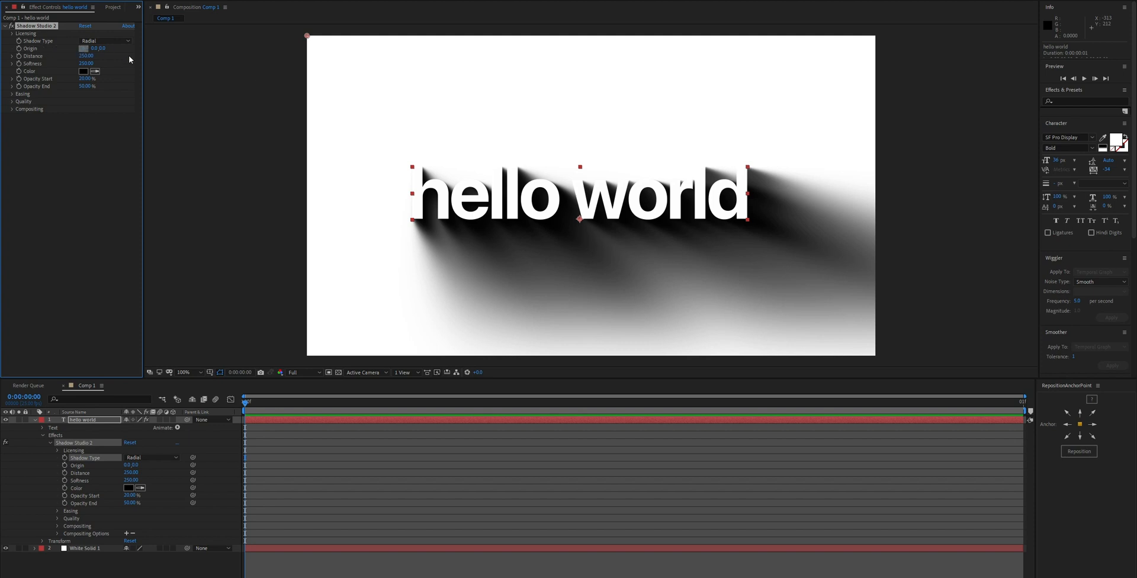
- Drag the radial shadow Origin around the frame and settle it above the text centre, with value 127
left_click_drag(306, 36, 735, 92)
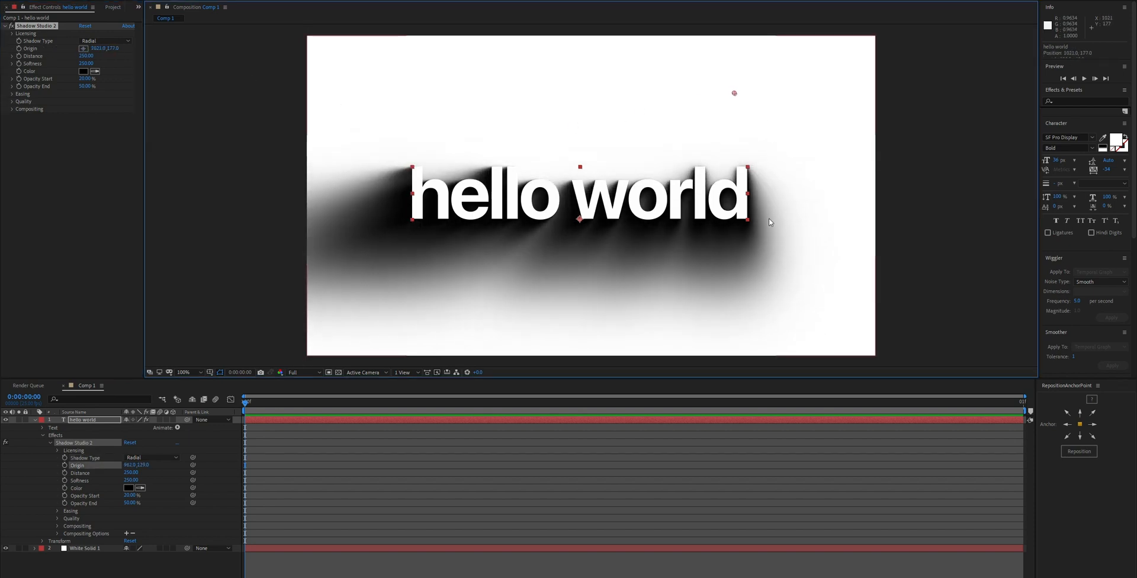
left_click_drag(735, 92, 437, 72)
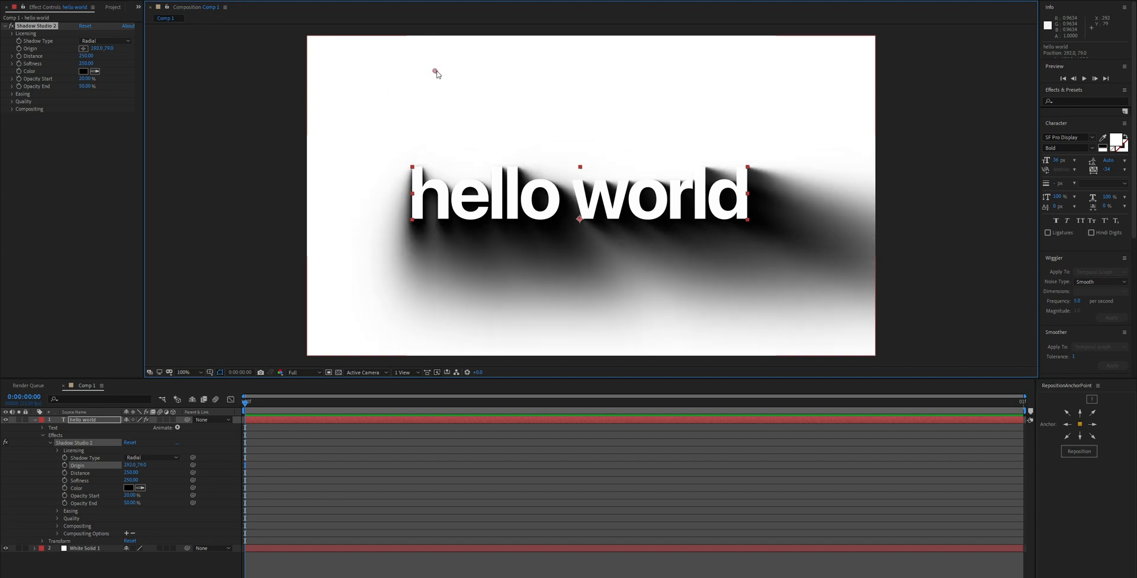
left_click_drag(436, 73, 392, 39)
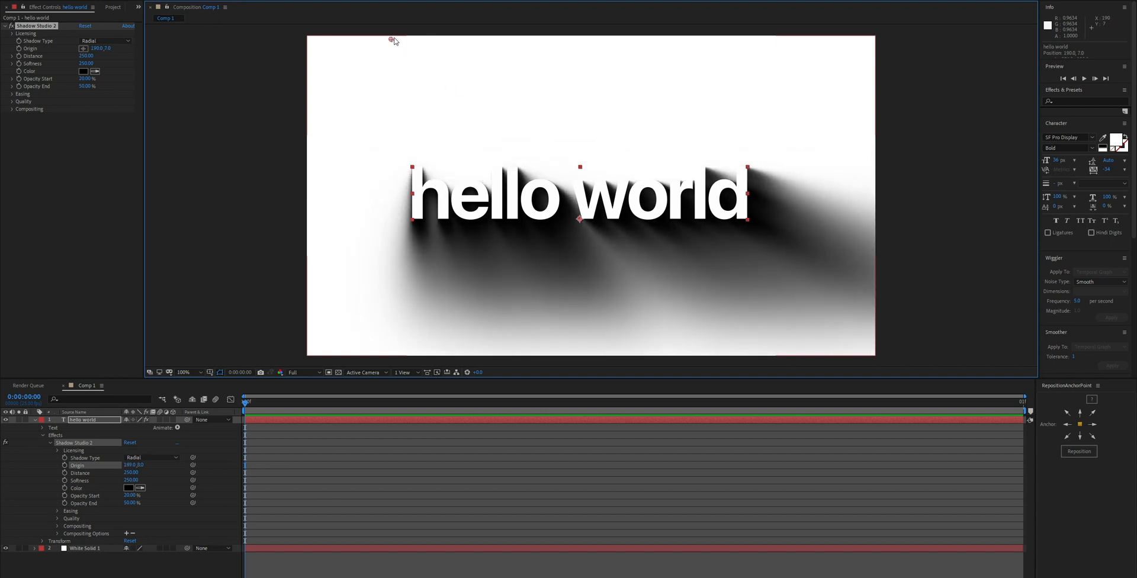
left_click_drag(392, 39, 418, 118)
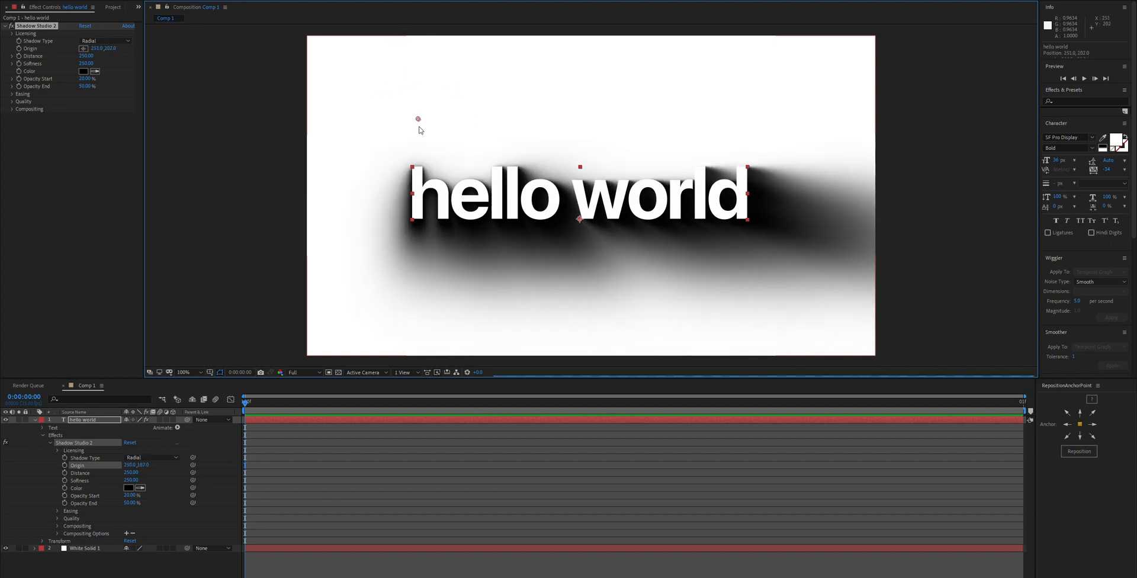
left_click_drag(418, 118, 403, 36)
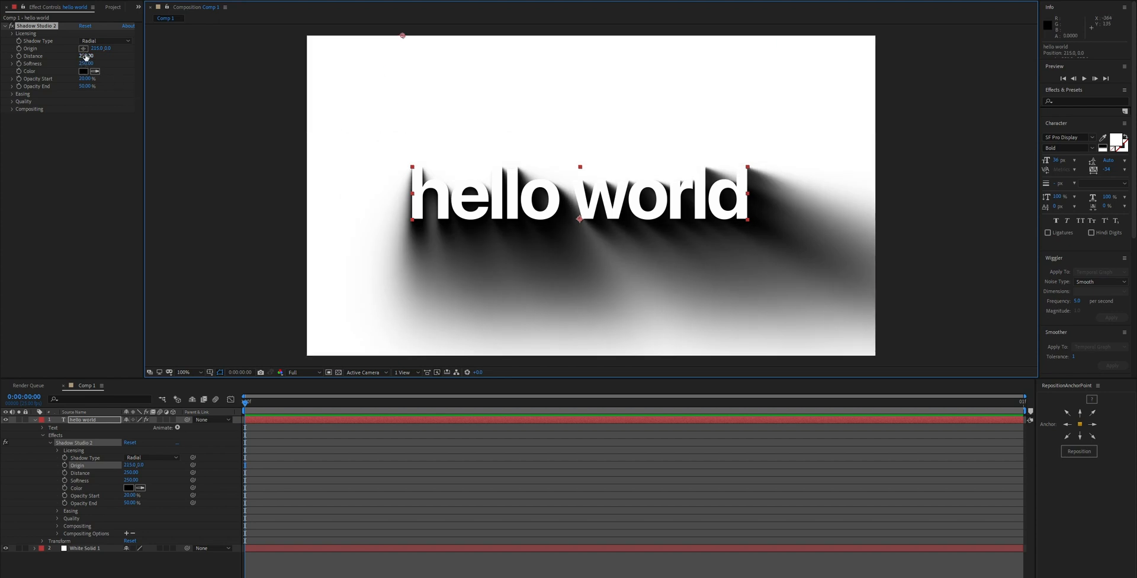
type("127")
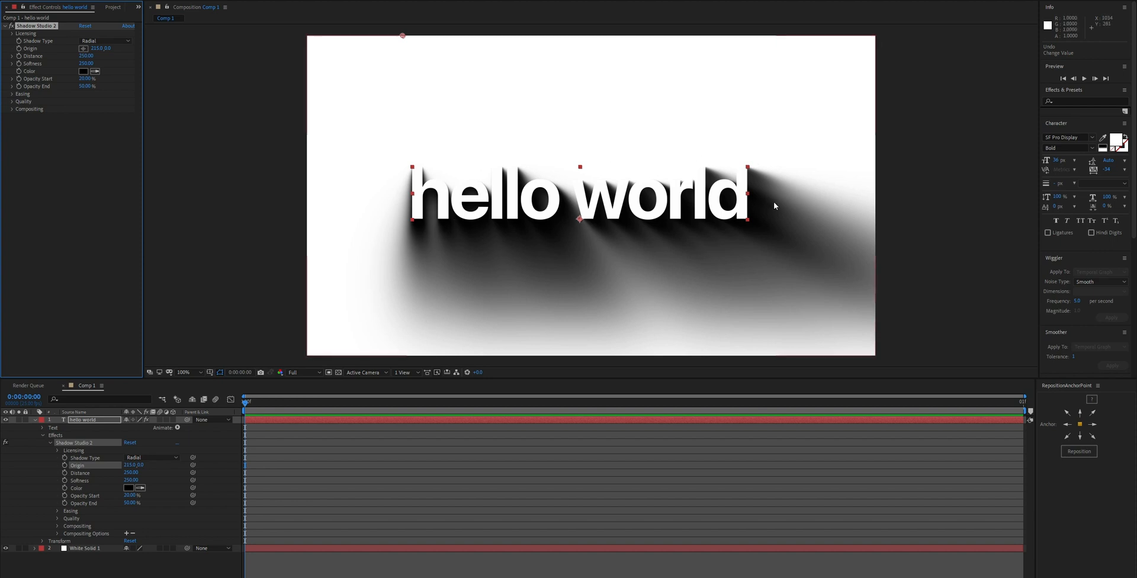
left_click_drag(403, 36, 600, 41)
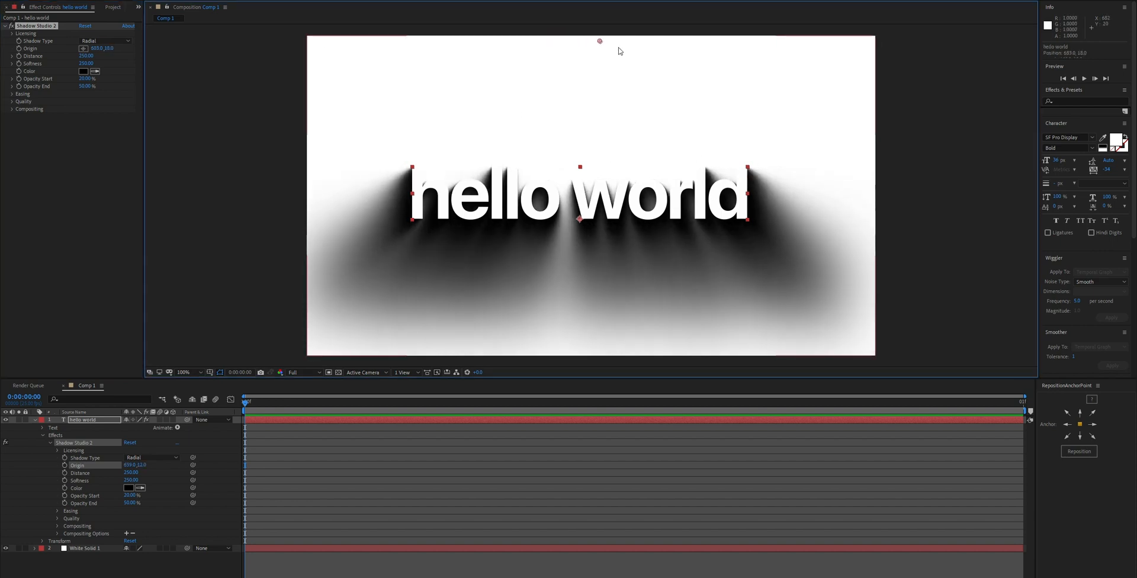
left_click_drag(599, 40, 670, 64)
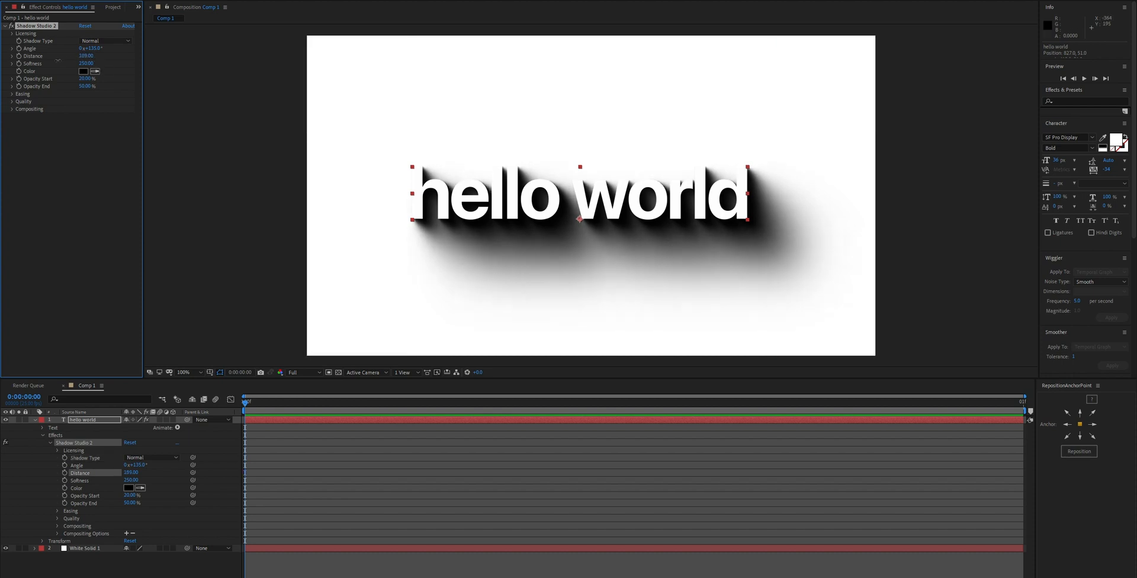
- Set a Normal shadow value to 0.00 for a soft lower-right directional shadow
type("0.00")
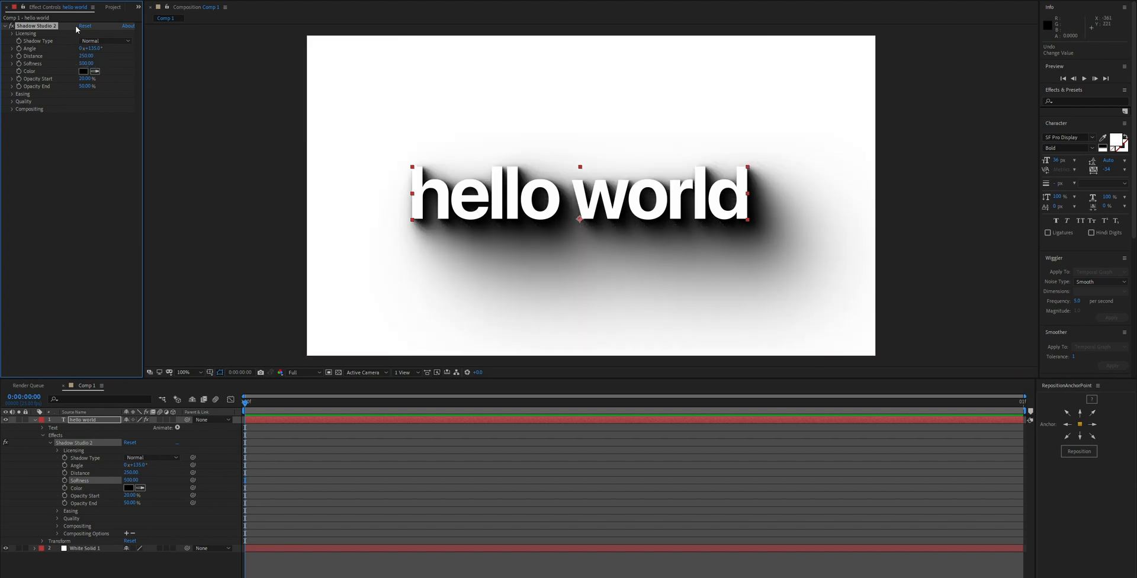
- Preview a red shadow colour, keep black, then set Inner shadow and show the Blend Mode list
left_click(82, 71)
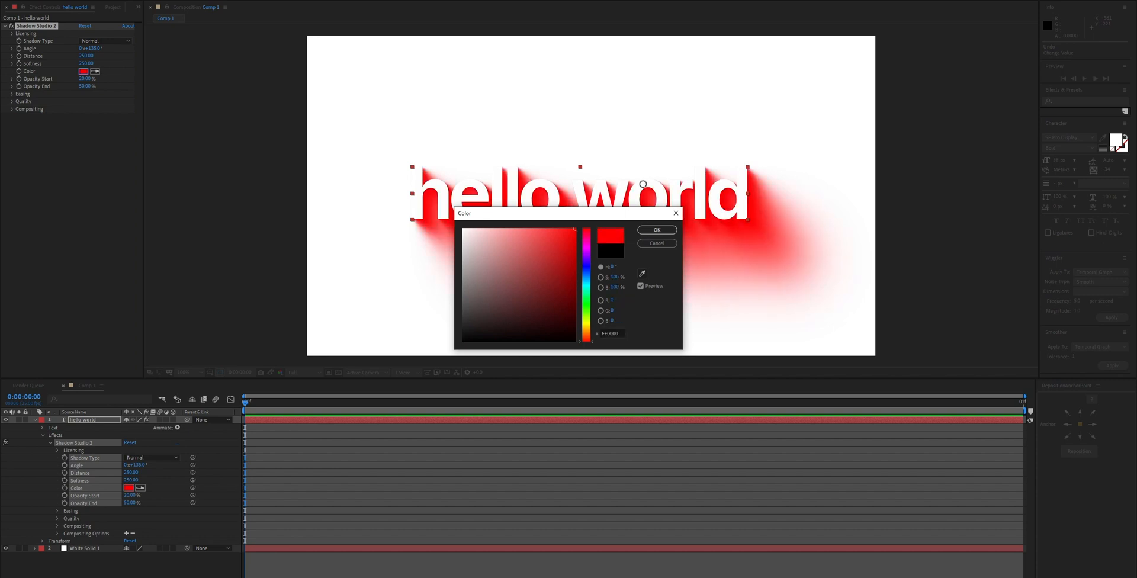
left_click(656, 230)
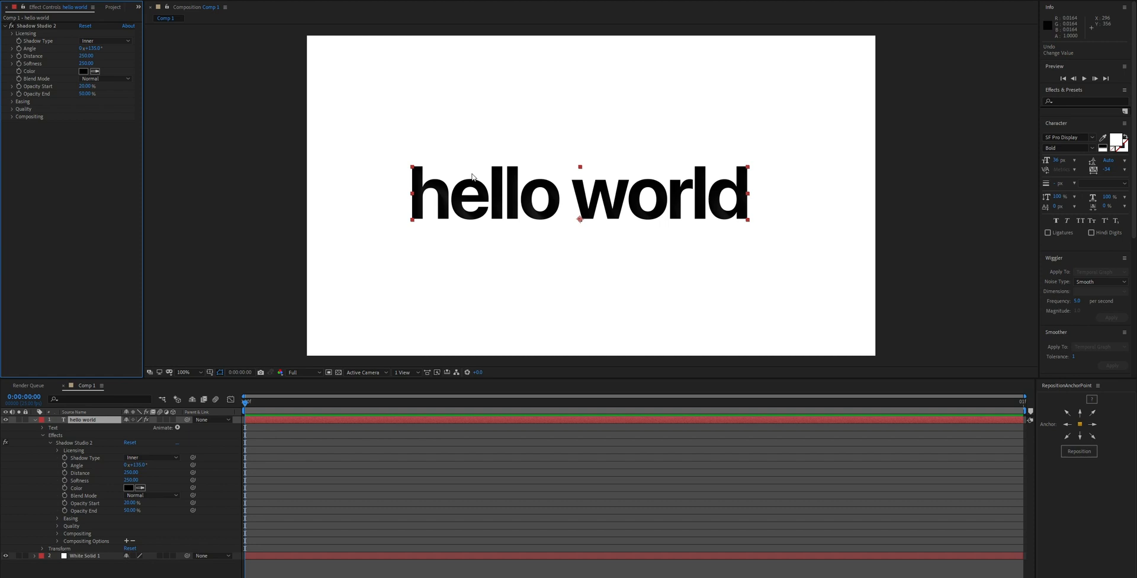
left_click(105, 78)
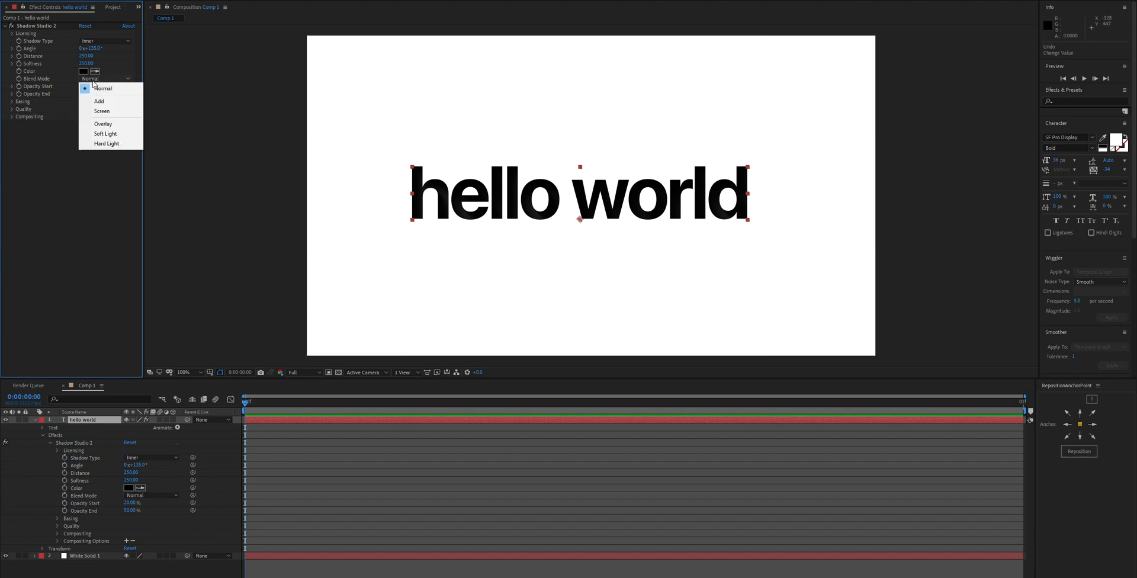
mouse_move(105, 134)
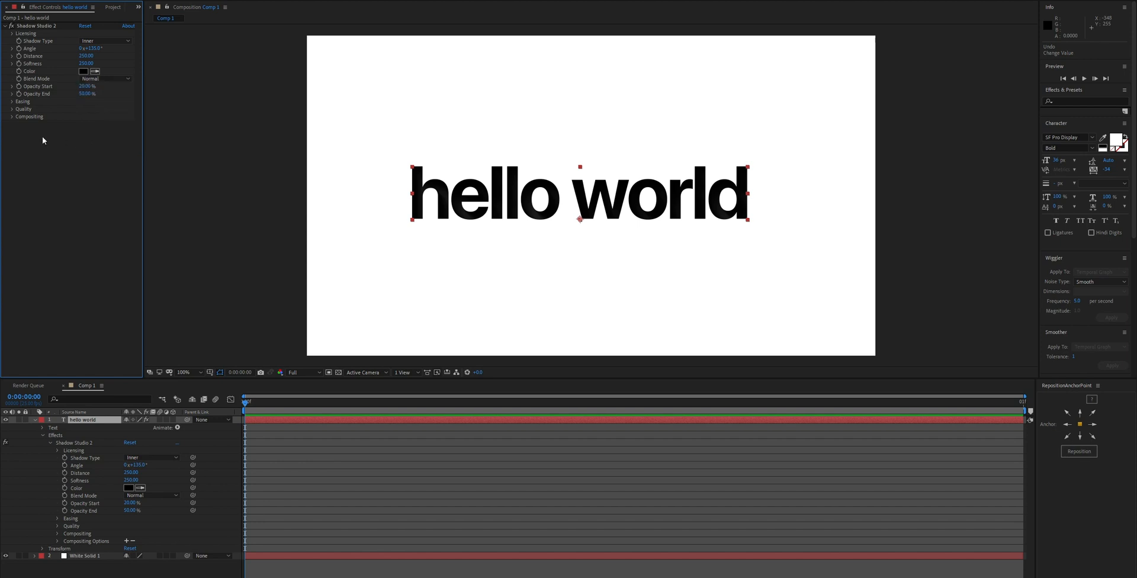
- Switch the Shadow Type back to Normal for an outer long shadow
left_click(106, 40)
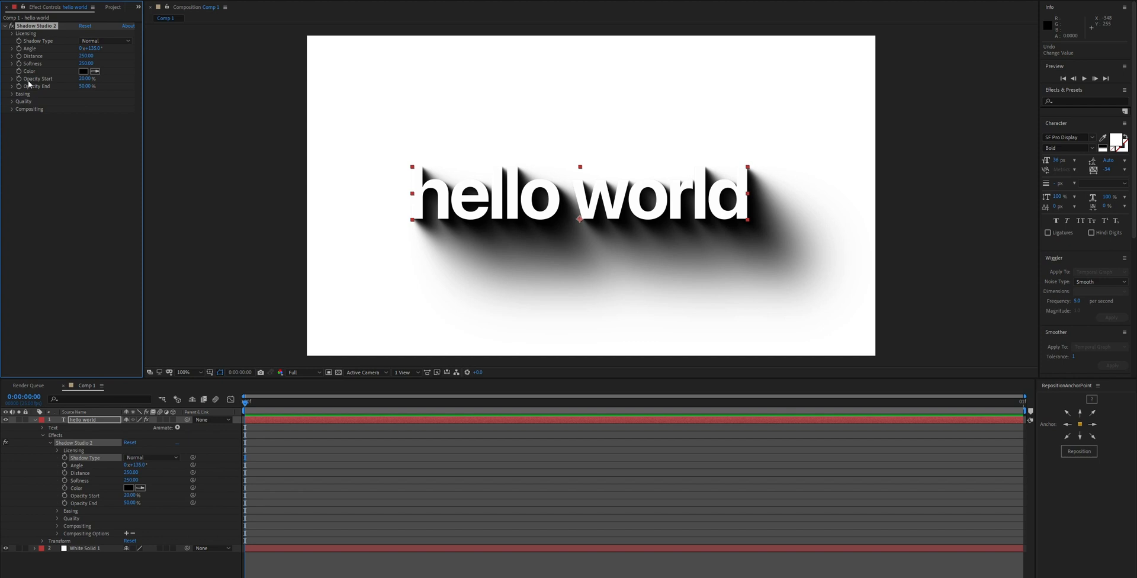
mouse_move(66, 83)
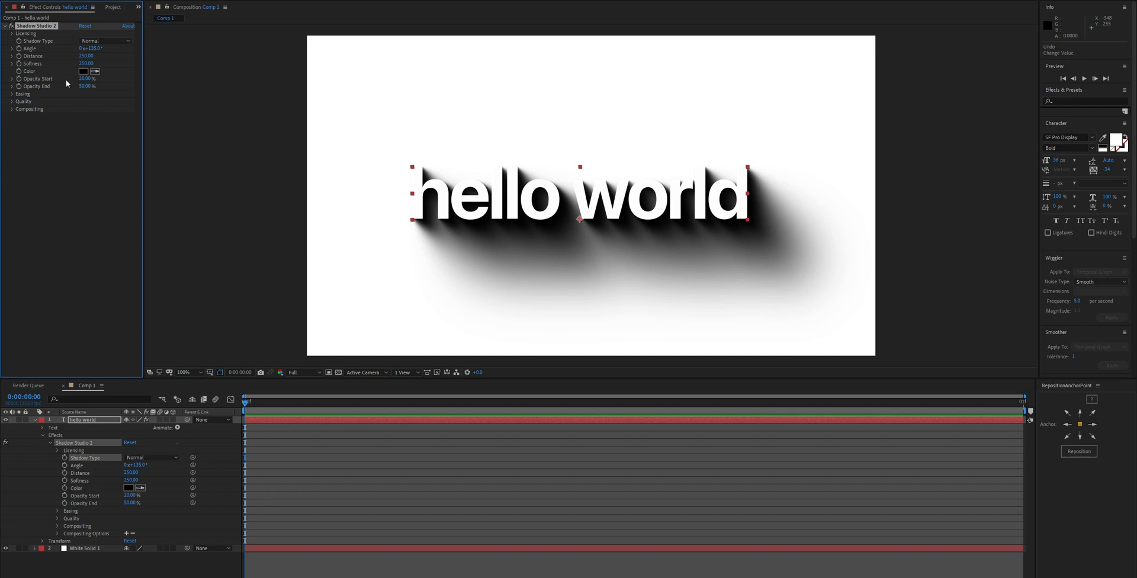
mouse_move(60, 89)
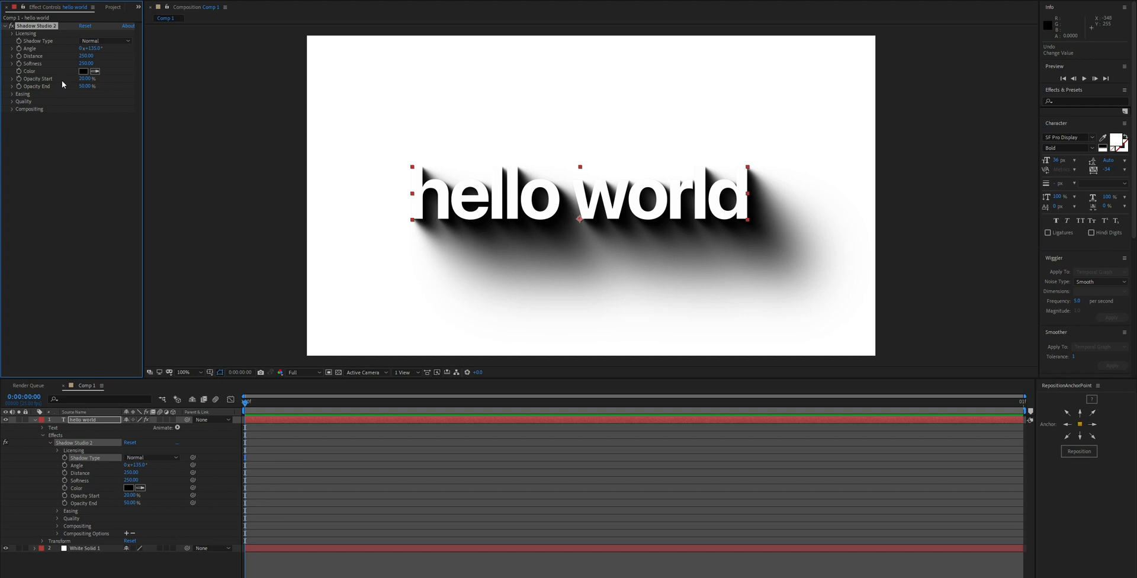
mouse_move(64, 89)
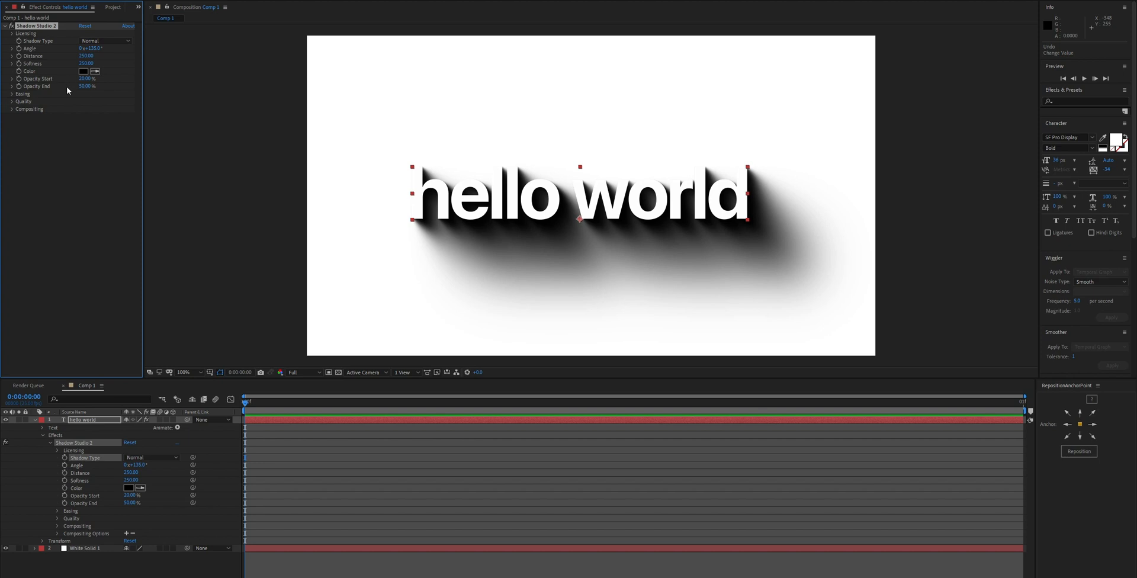
mouse_move(66, 90)
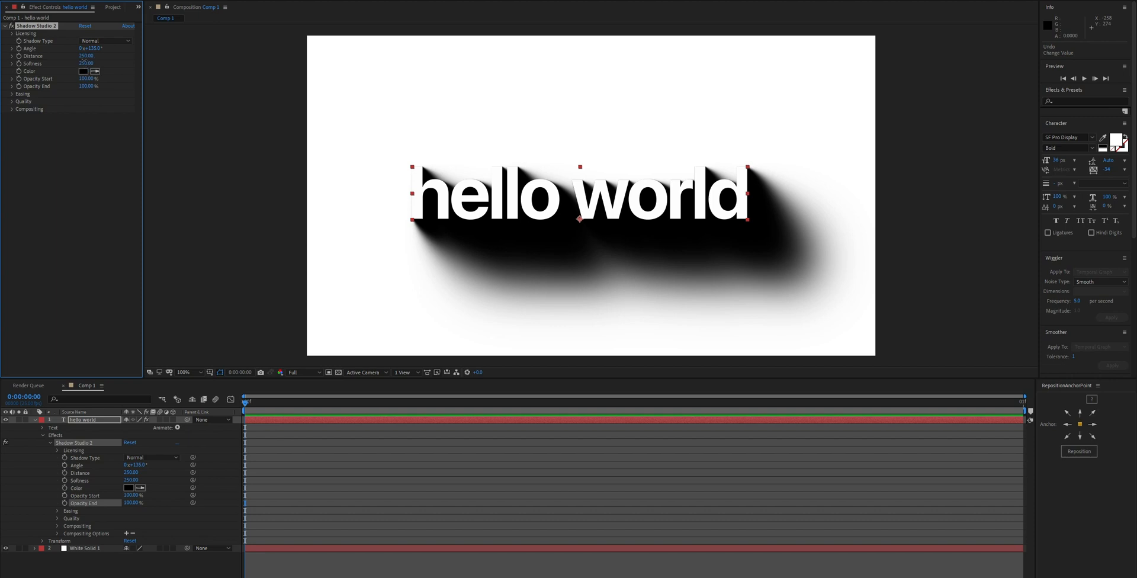
- Set Softness to 0.00 so the shadow renders as hard stepped copies
type("0.00")
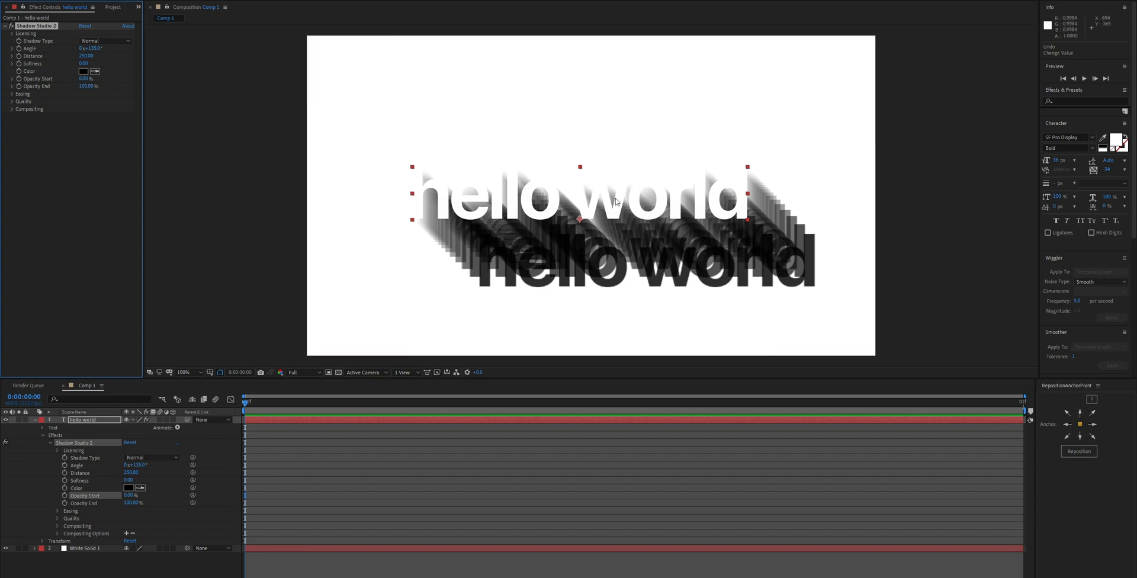
mouse_move(744, 205)
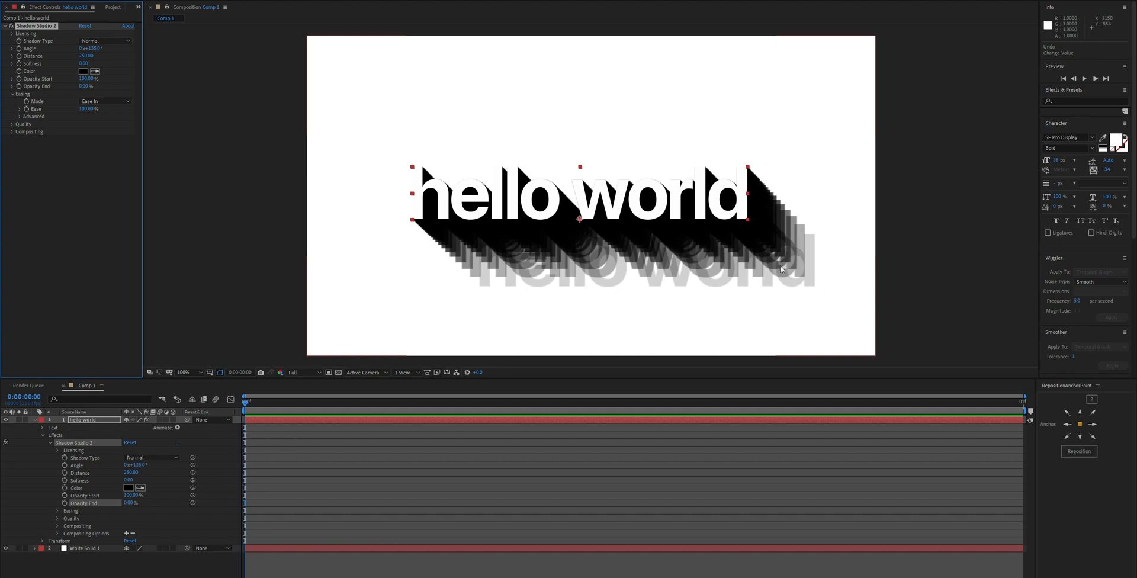
mouse_move(86, 105)
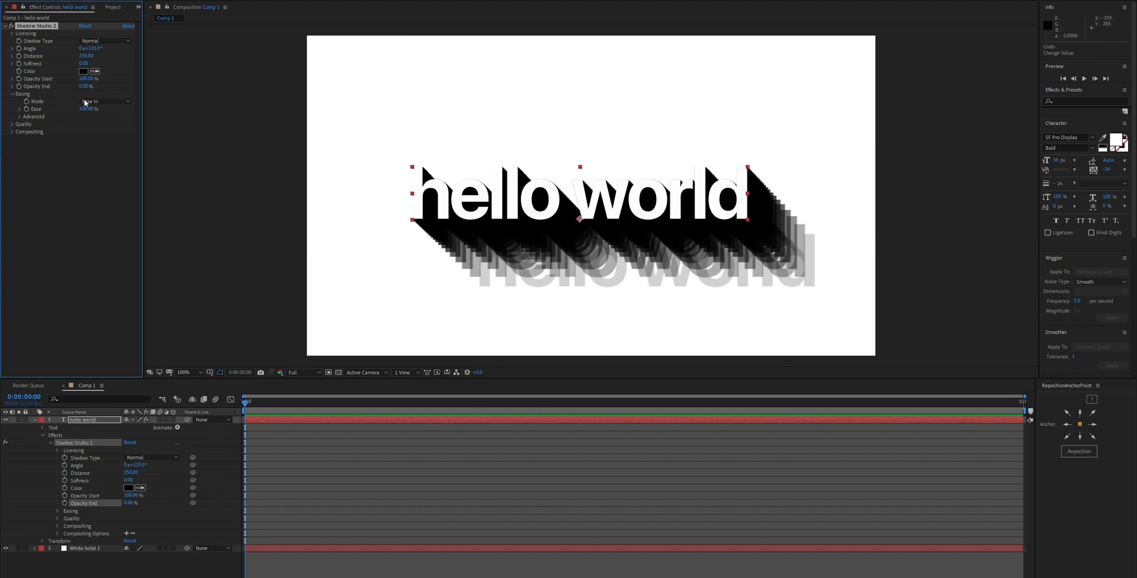
- Try Ease In and Out, revert Easing Mode to Ease In, and expand the Advanced easing group
left_click(104, 100)
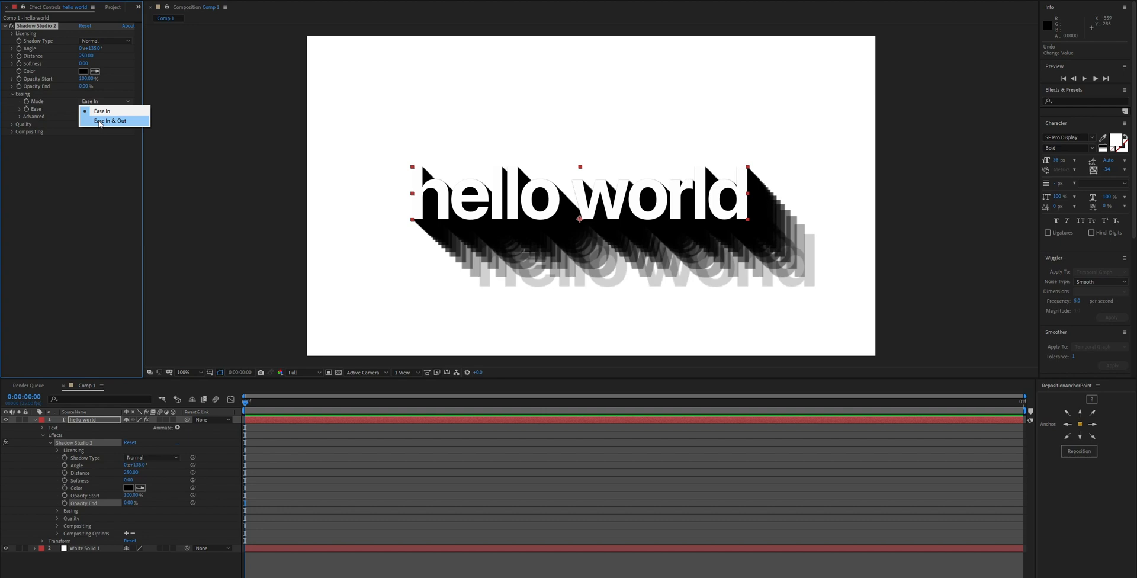
left_click(110, 121)
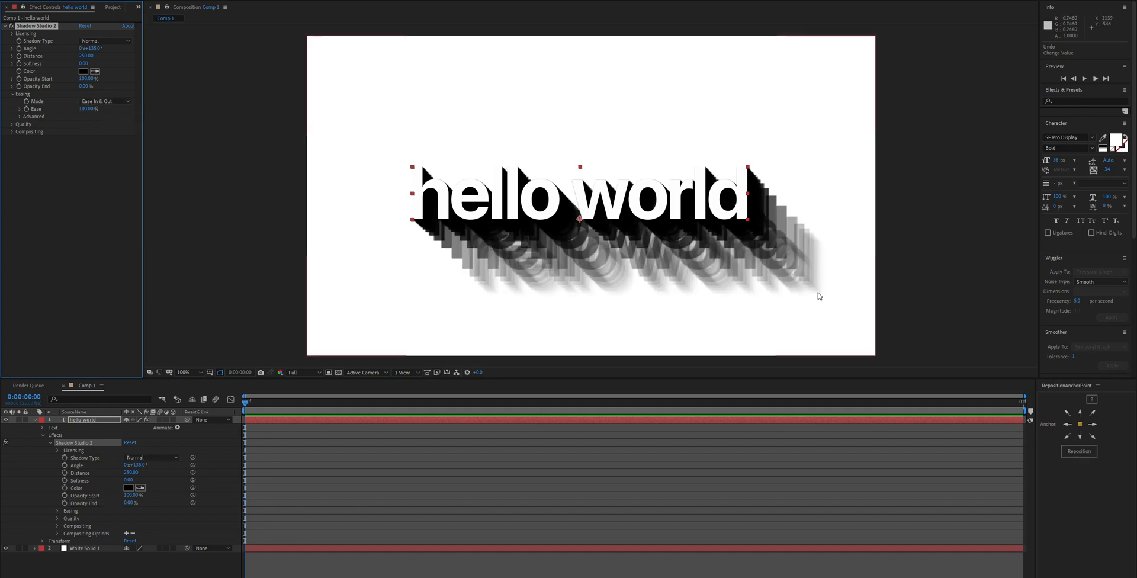
left_click(105, 101)
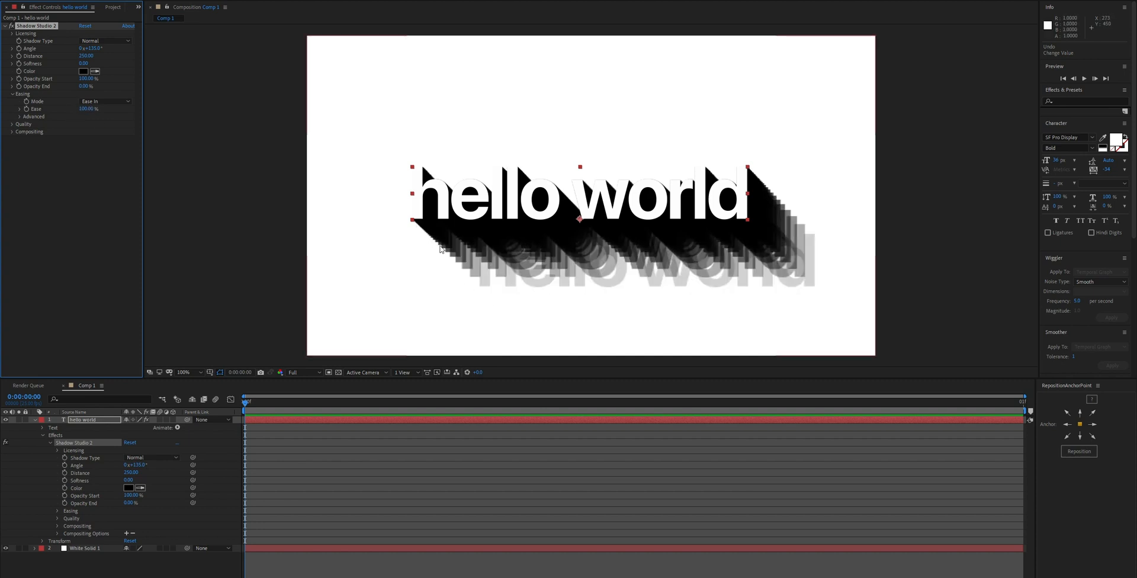
left_click(33, 117)
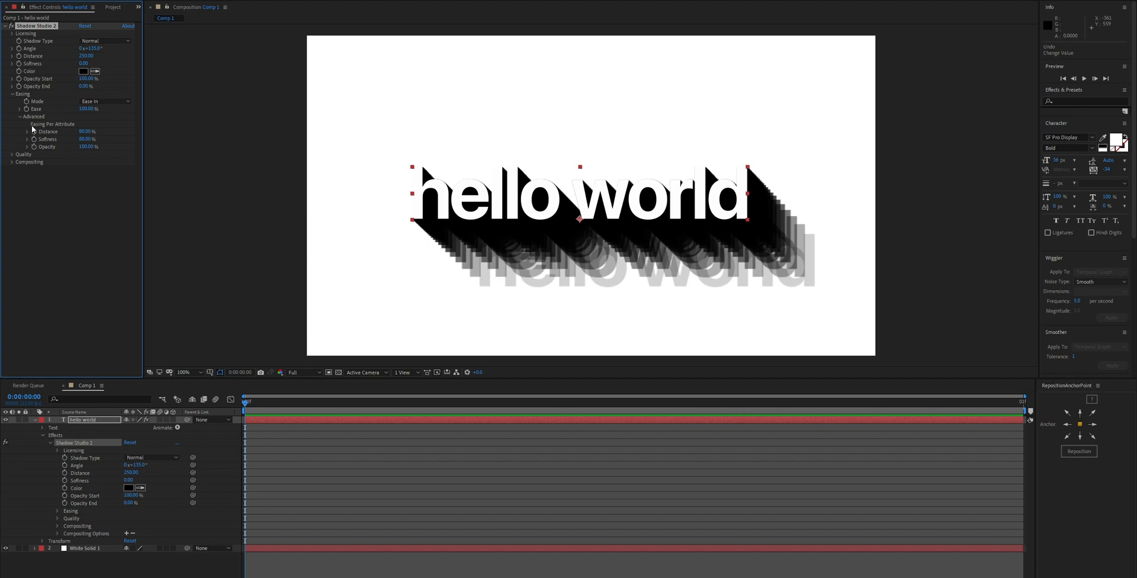
- Collapse Advanced, then set Quality samples to 32 and shadow distance to 500 with softness 0
left_click(21, 116)
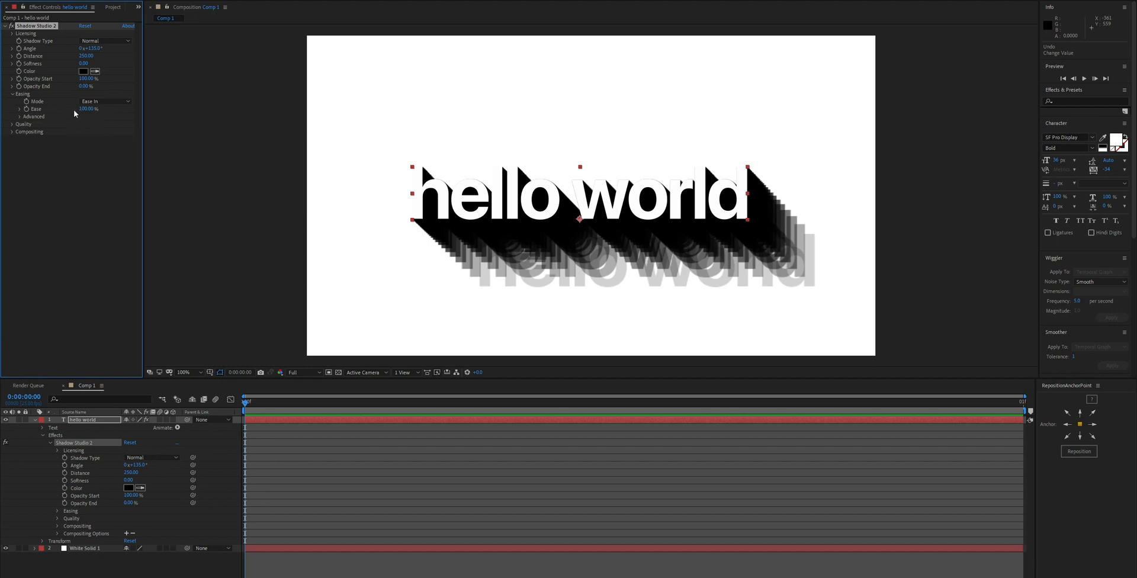
mouse_move(74, 115)
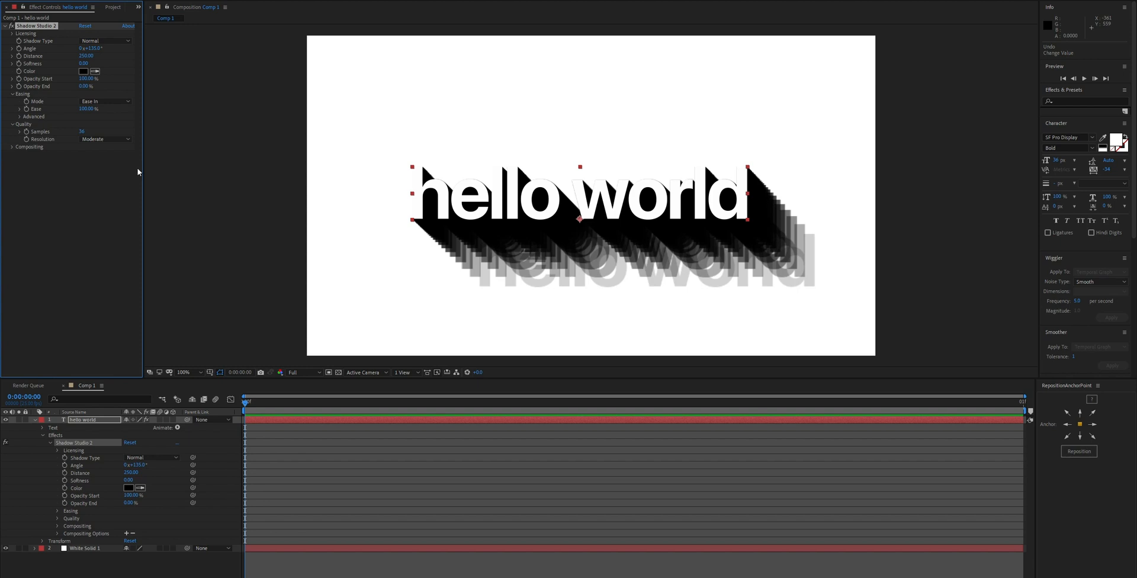
mouse_move(79, 143)
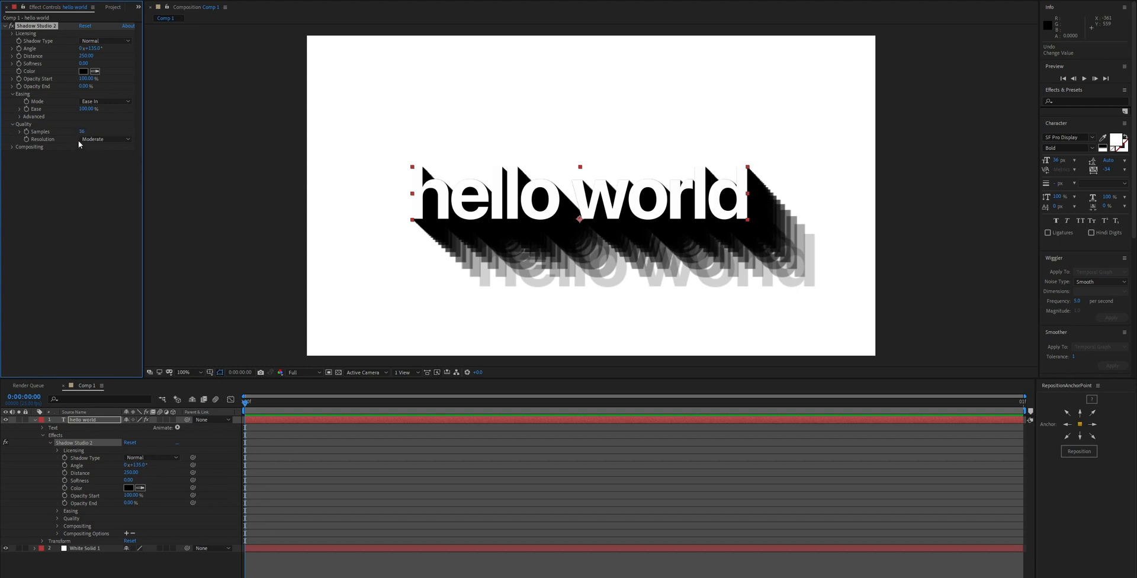
mouse_move(82, 137)
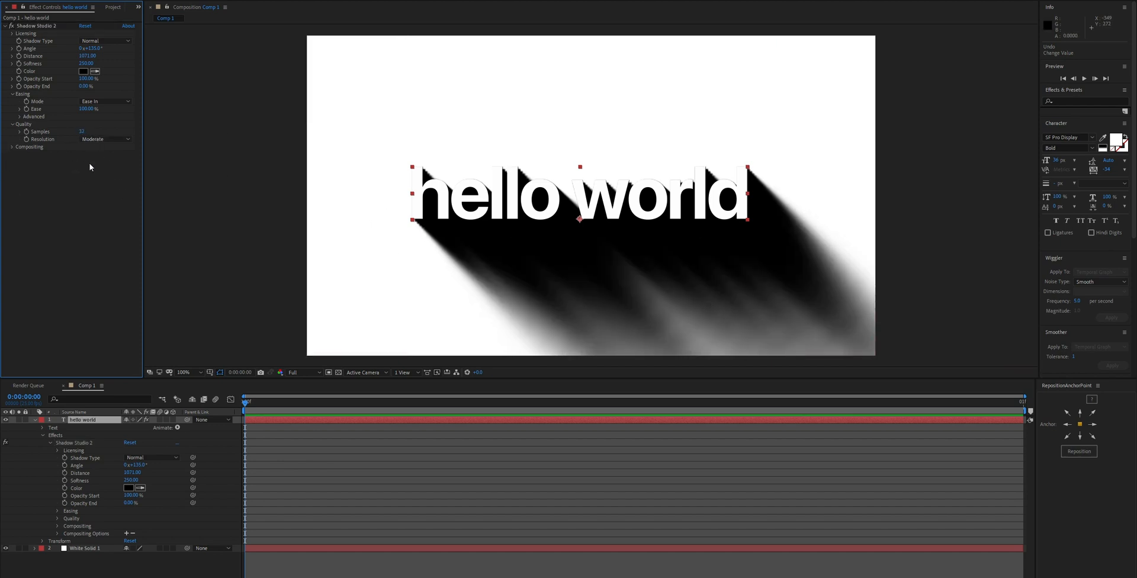
left_click(105, 138)
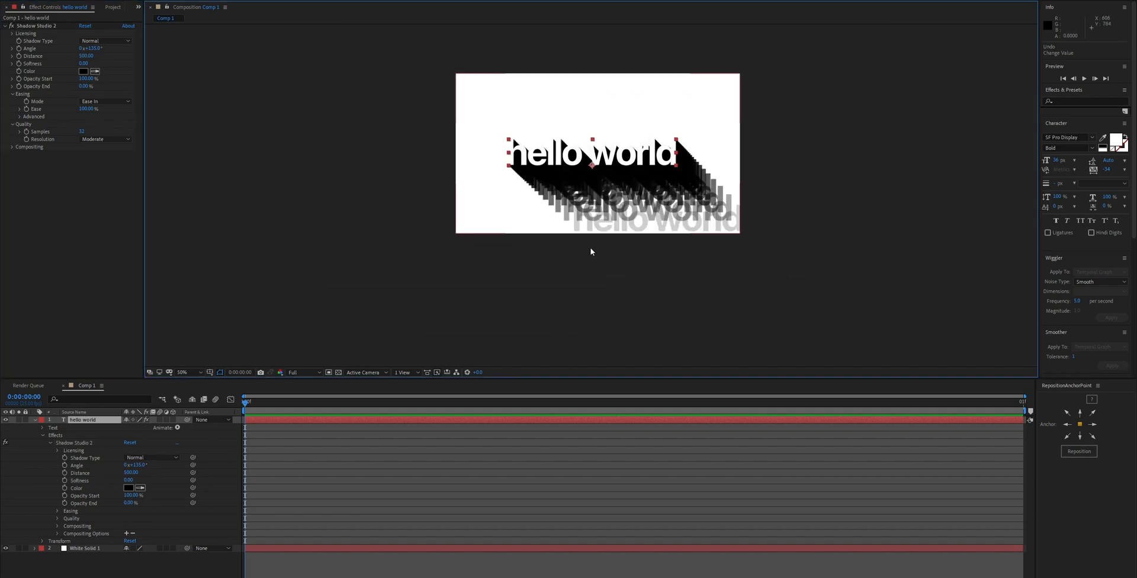
- Zoom the viewer to 100% and try the Extreme shadow resolution
left_click(183, 372)
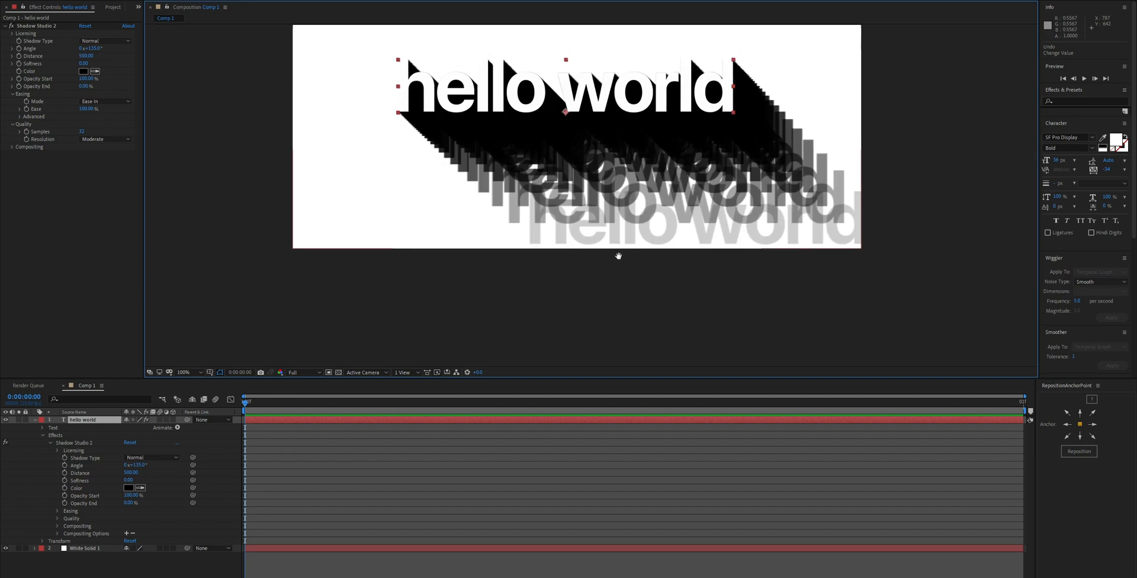
left_click(104, 139)
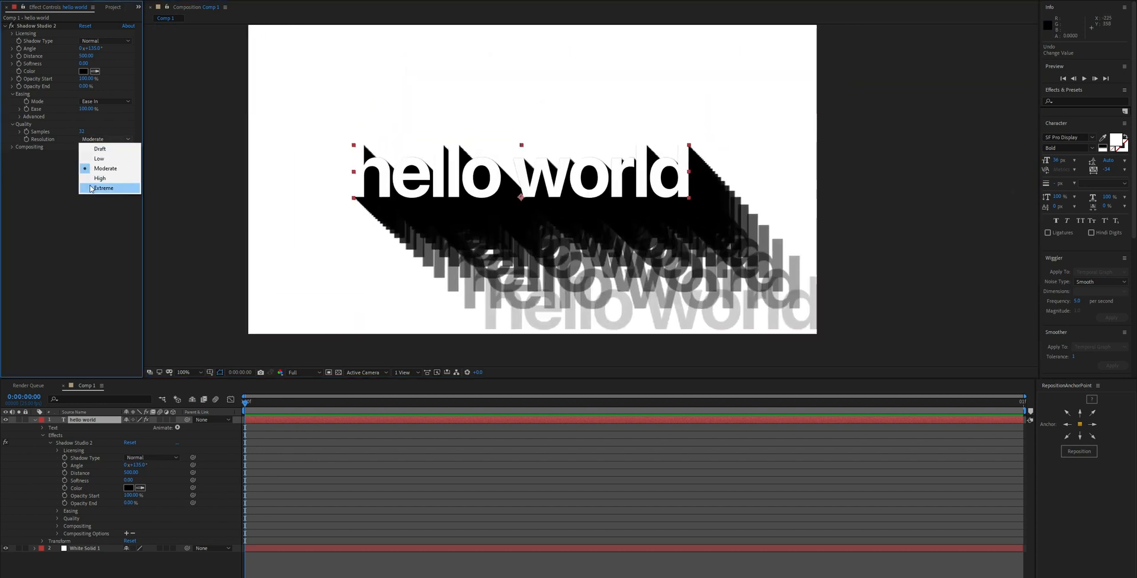
left_click(104, 189)
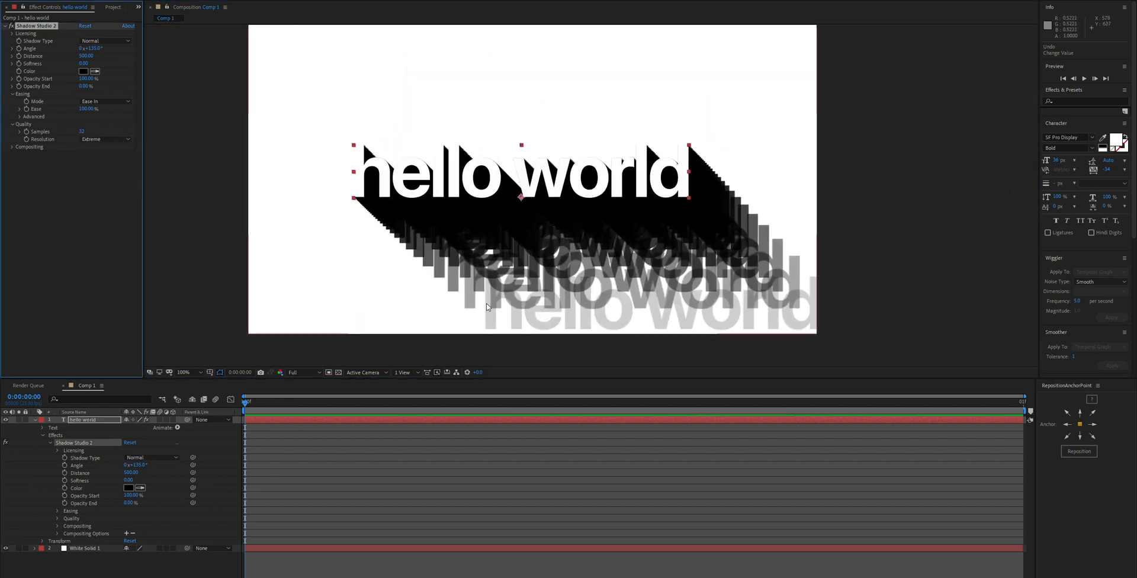
left_click(105, 140)
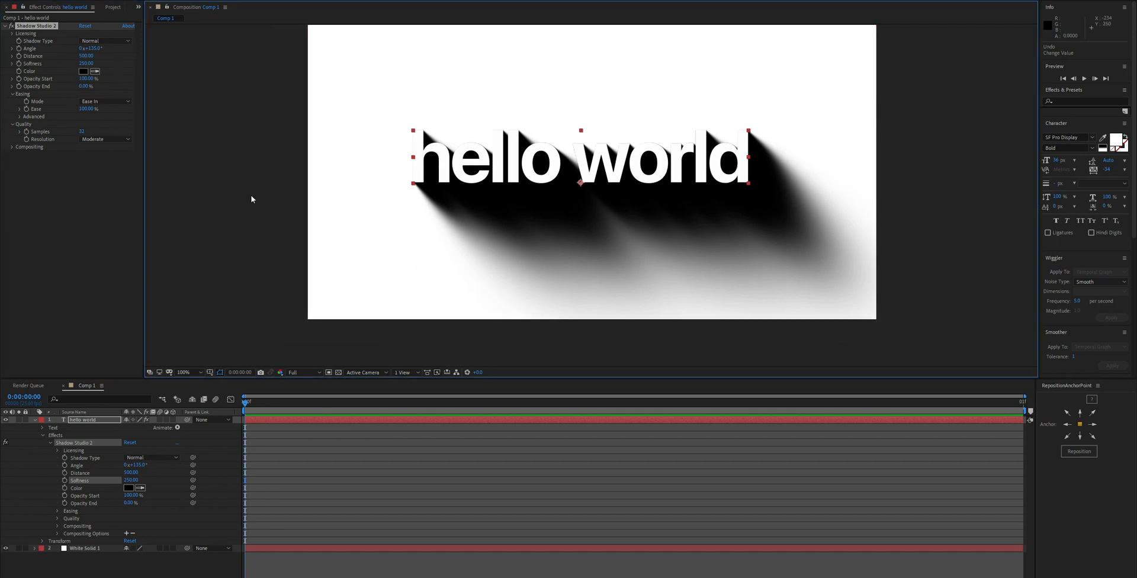
left_click(105, 139)
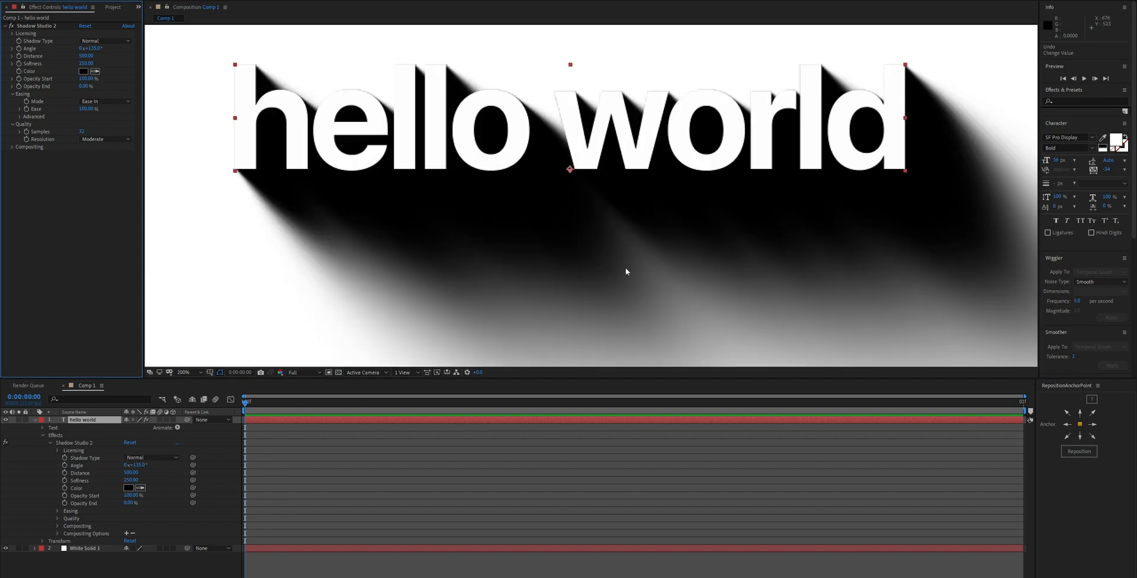
- Toggle resolution between Extreme and Moderate, settling on Moderate with softness 250
left_click(105, 139)
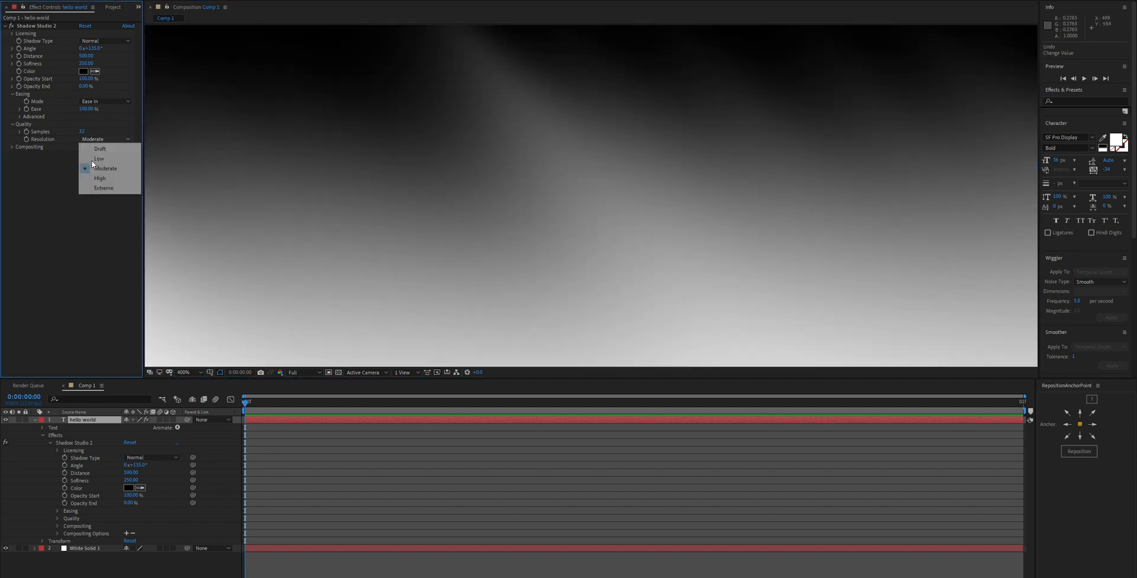
left_click(105, 189)
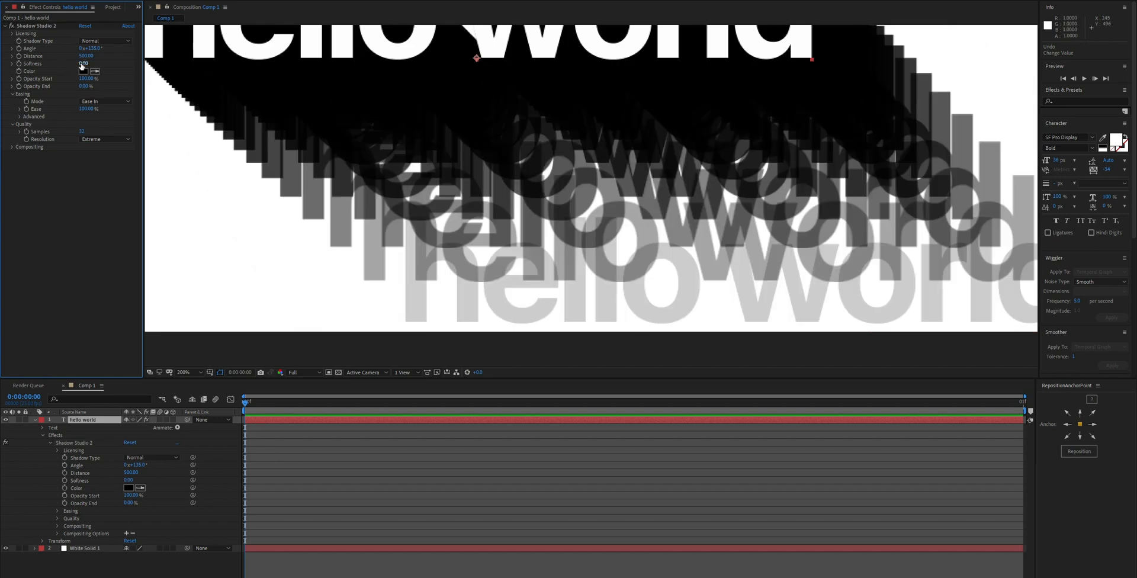
left_click(105, 138)
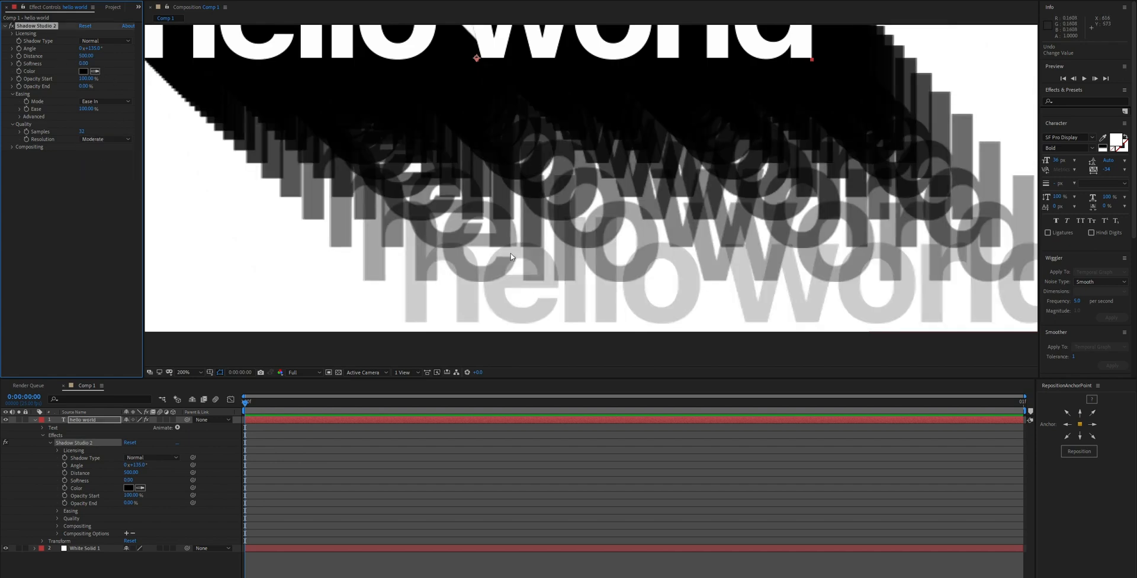
left_click(105, 140)
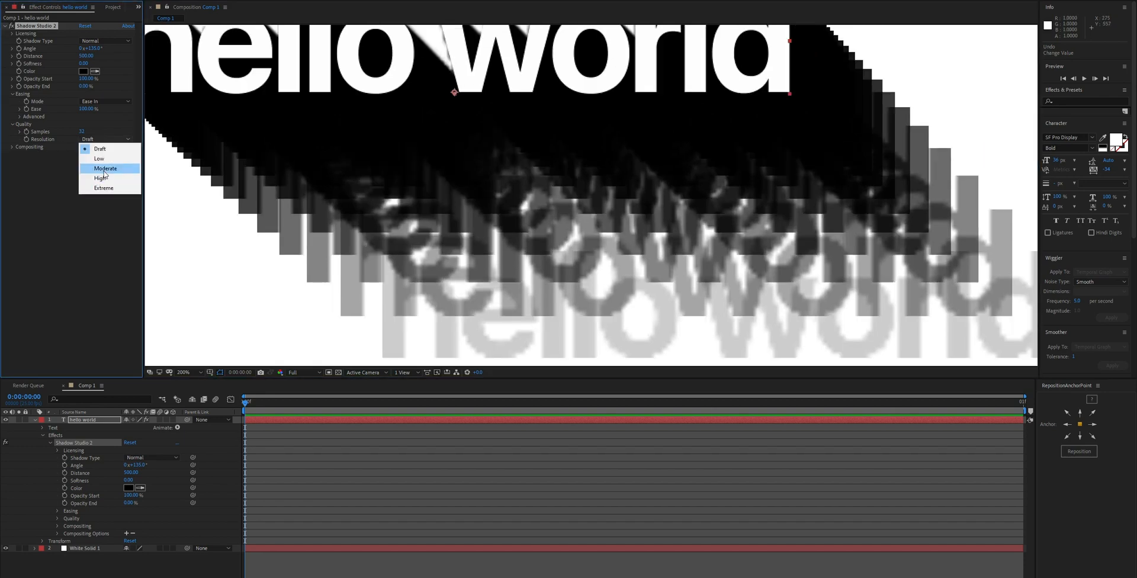
left_click(106, 168)
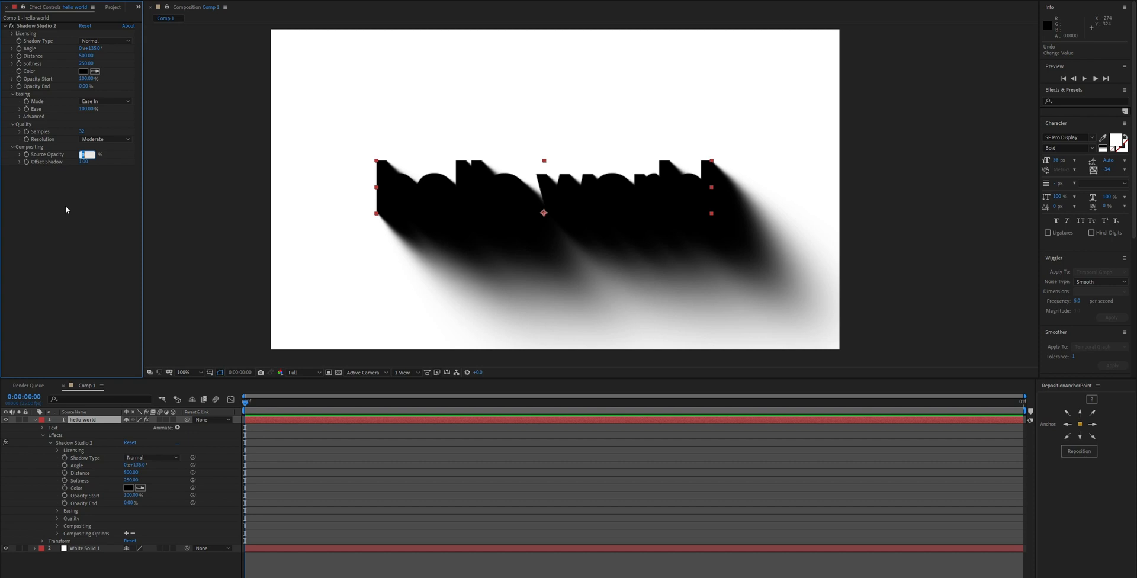
- Restore Source Opacity to 100% in Compositing, leaving Offset Shadow at 0
left_click(87, 154)
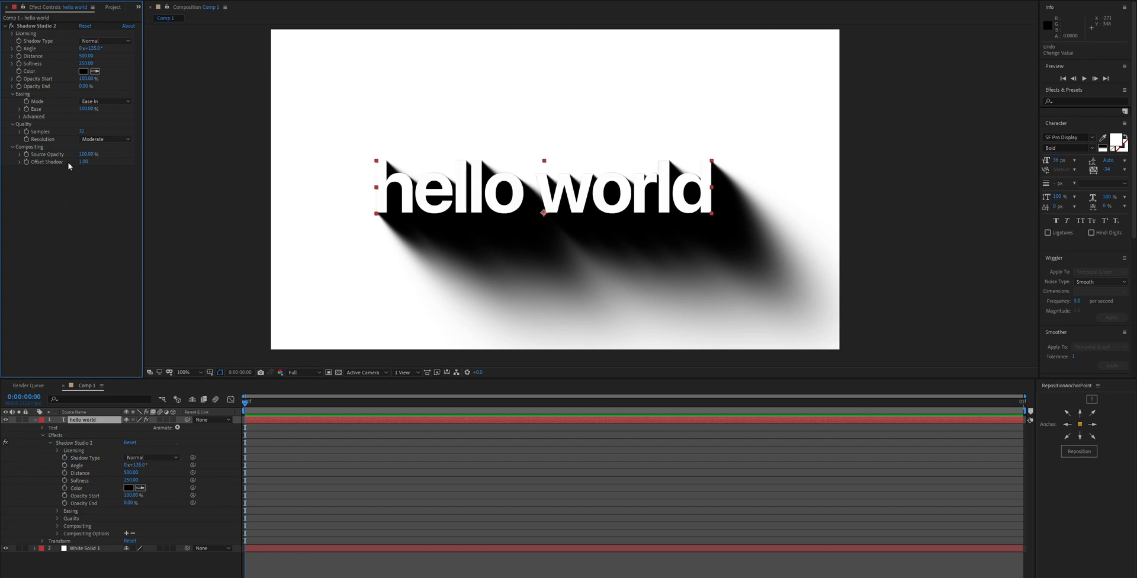
left_click(87, 161)
type("0")
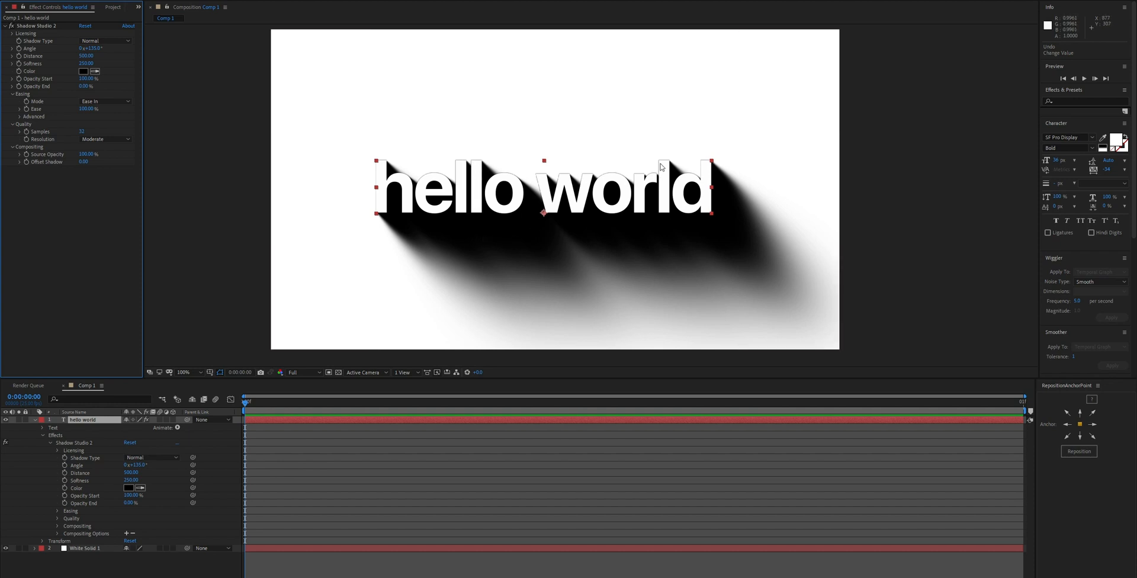
mouse_move(395, 224)
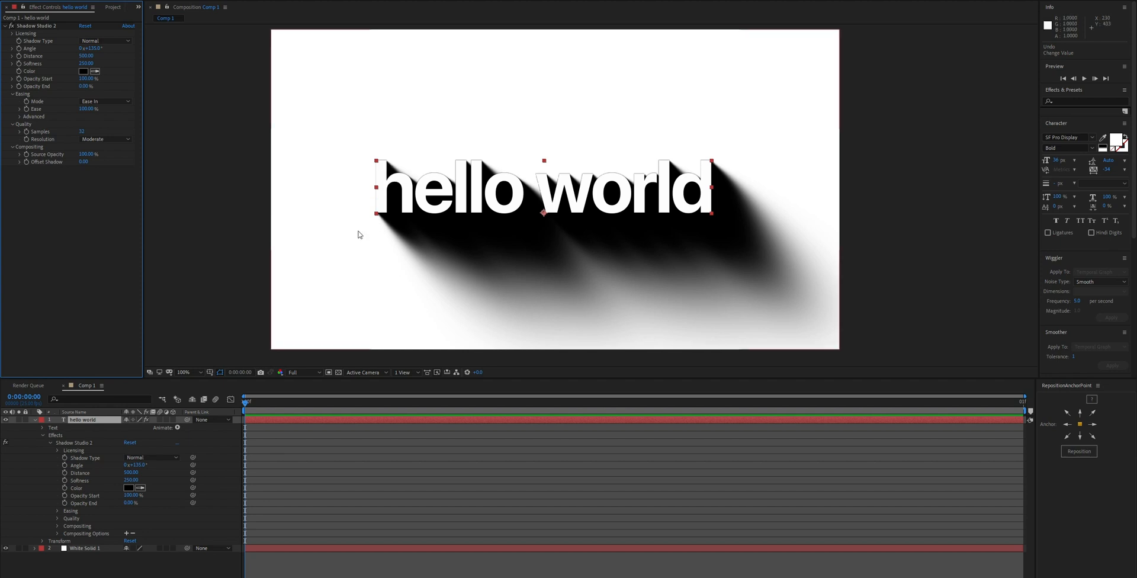
left_click(83, 162)
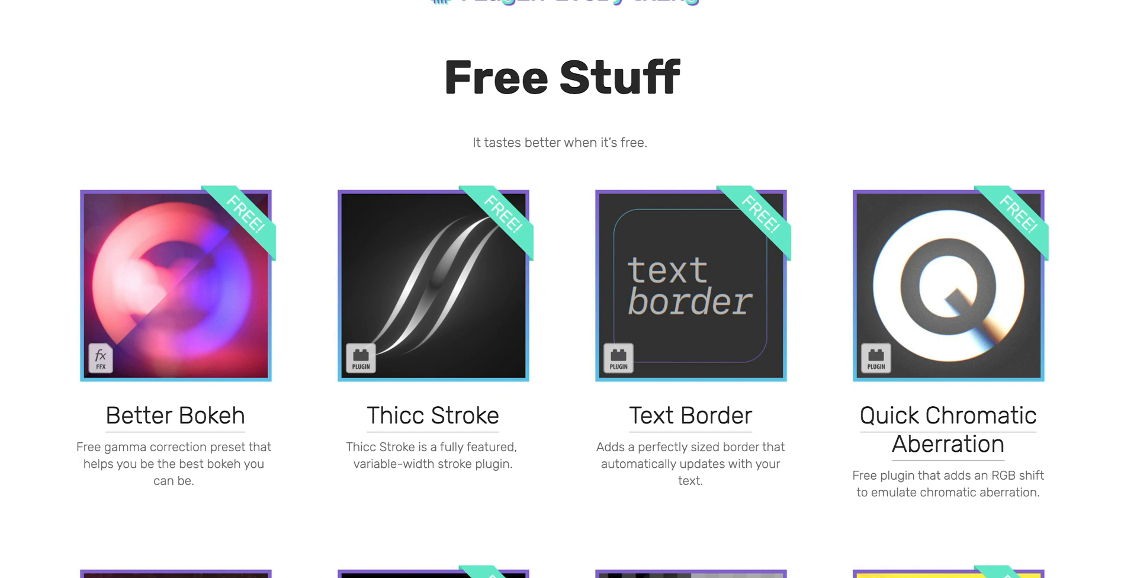
- Scroll down the Free Stuff page past Better Bokeh, Thicc Stroke, FXAA and Label Maker
scroll("down", 3)
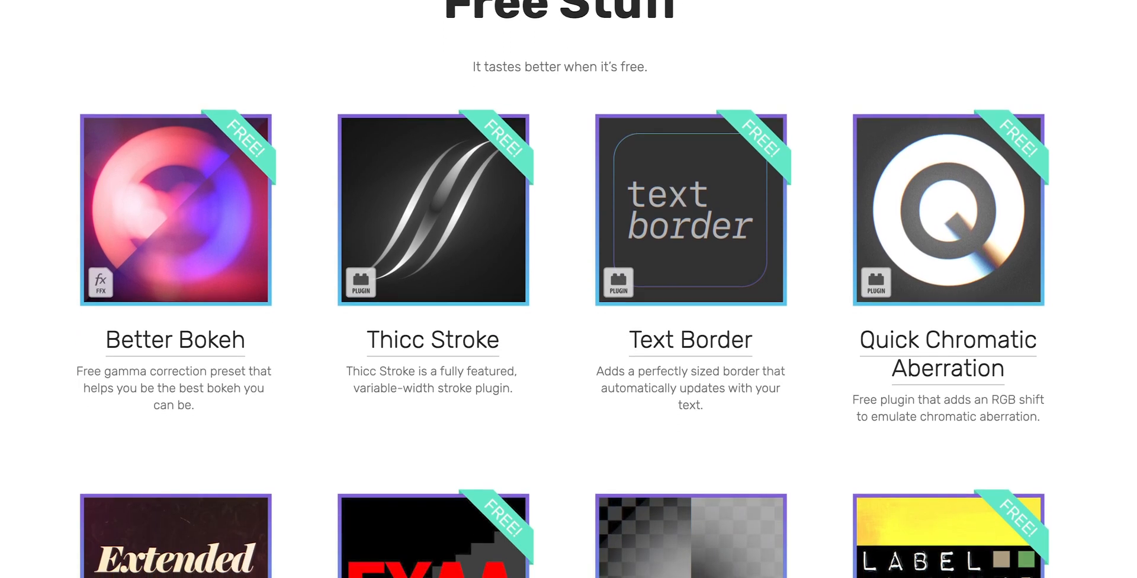
scroll("down", 3)
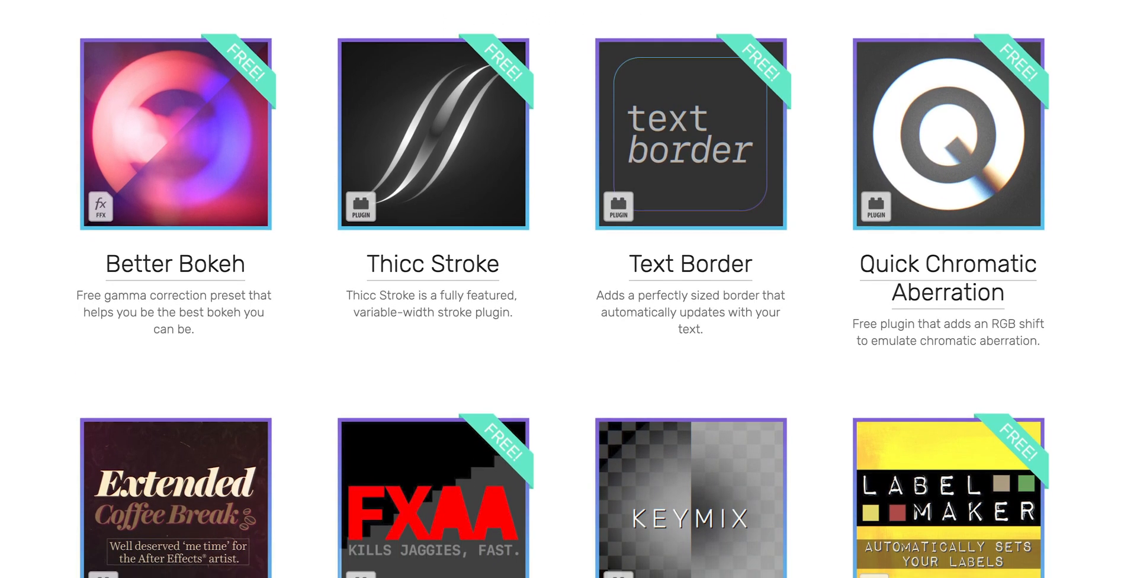